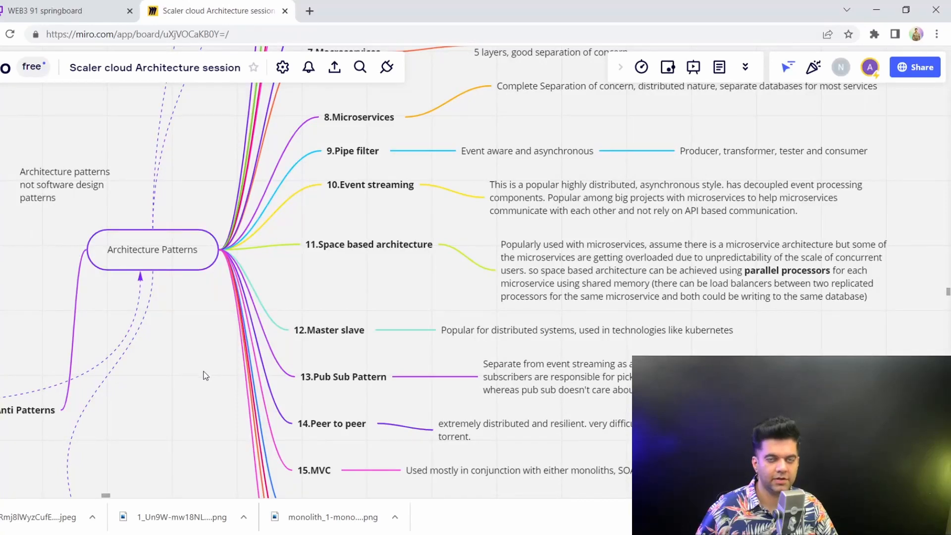
# Pan from the Architecture Patterns list to the 1.Monolith branch and Big Ball of Mud figure
pyautogui.click(151, 249)
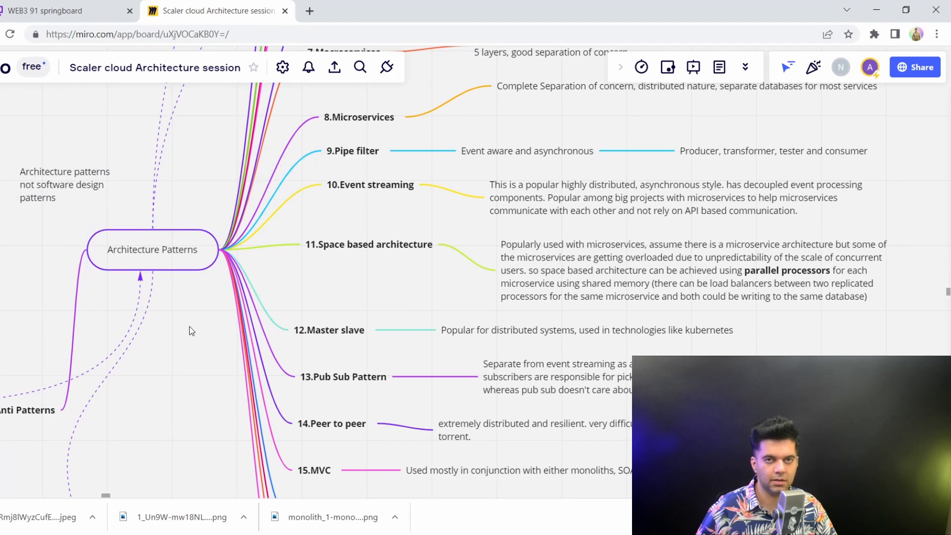
pyautogui.moveTo(185, 338)
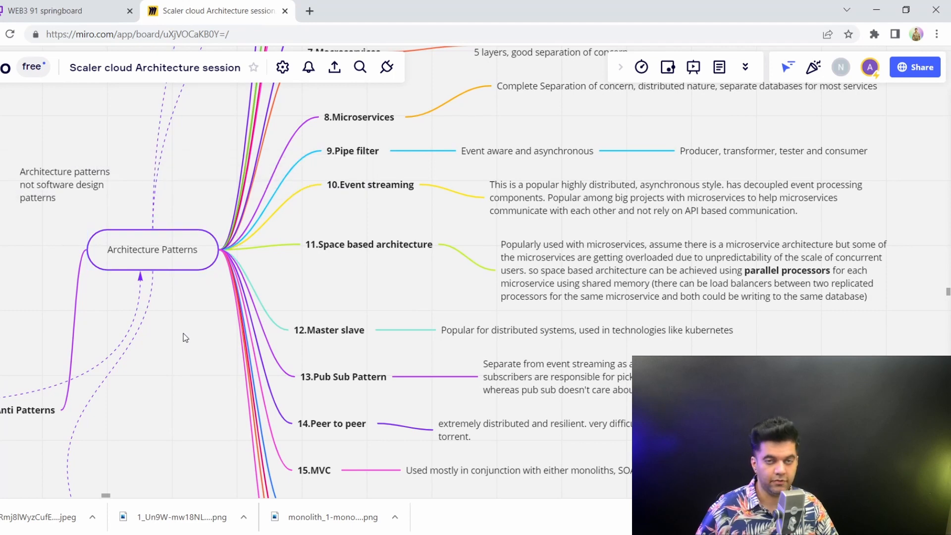
pyautogui.moveTo(333, 322)
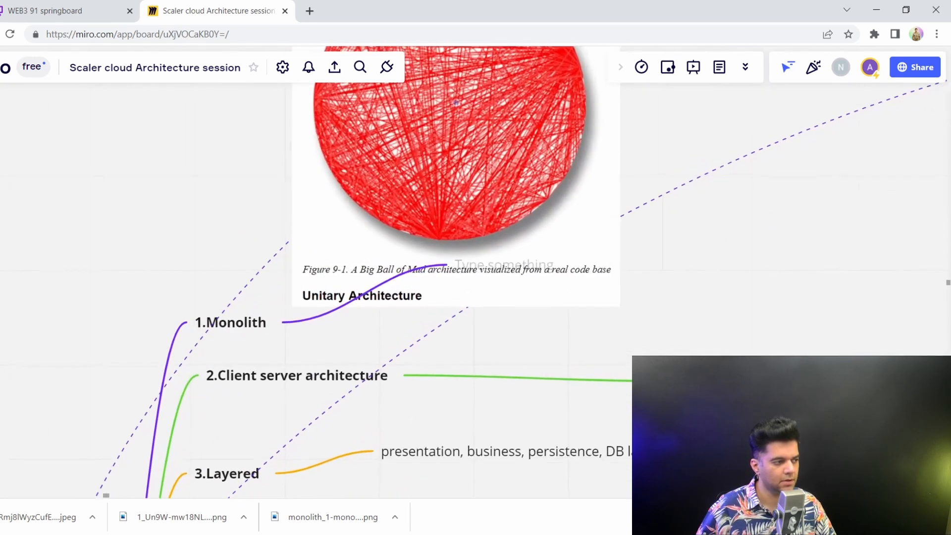
# Select 1.Monolith and scroll to the EStoreUI load balancer, services and RDBMS diagram
pyautogui.click(228, 323)
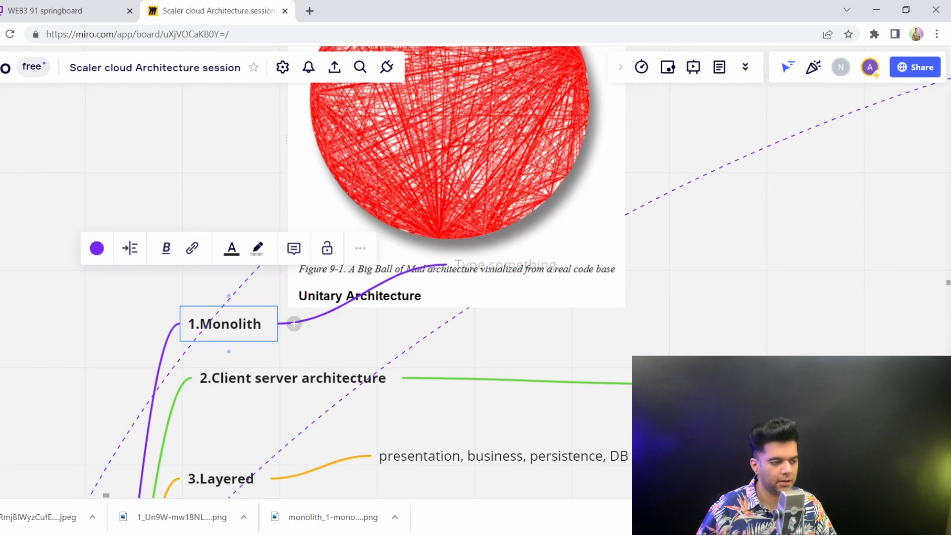
pyautogui.scroll(-3)
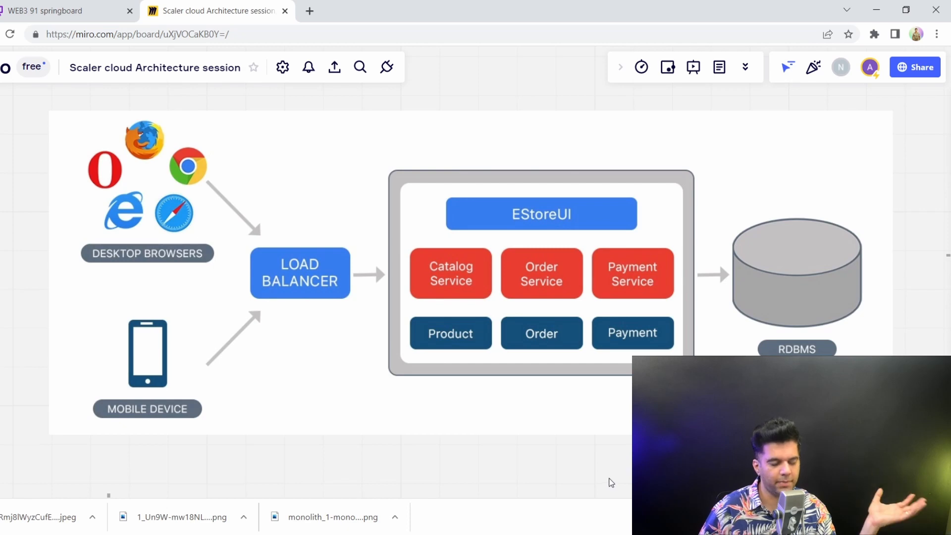
pyautogui.moveTo(589, 487)
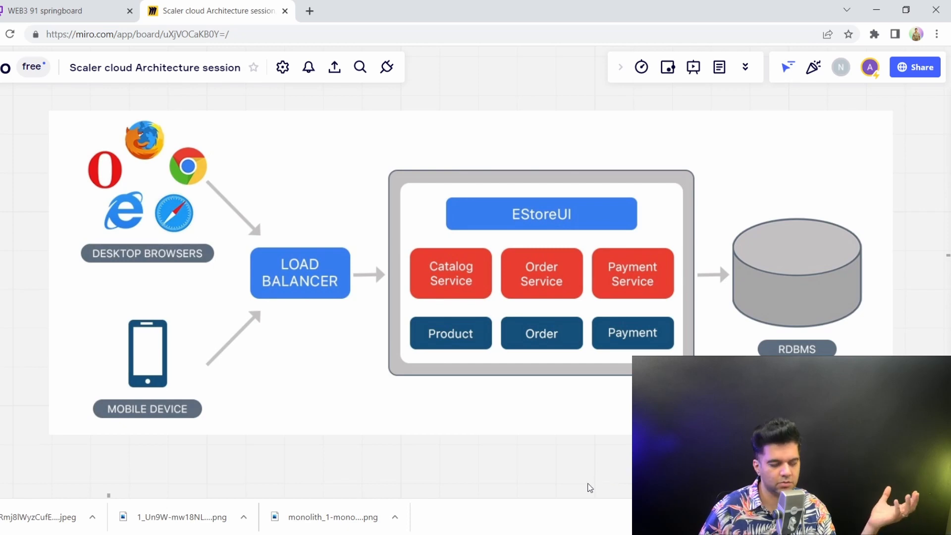
pyautogui.moveTo(577, 431)
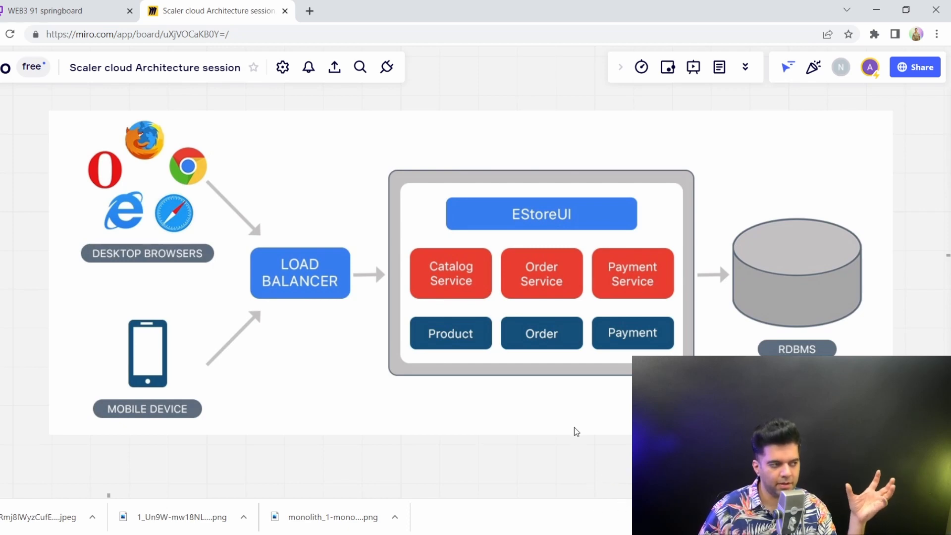
pyautogui.moveTo(561, 423)
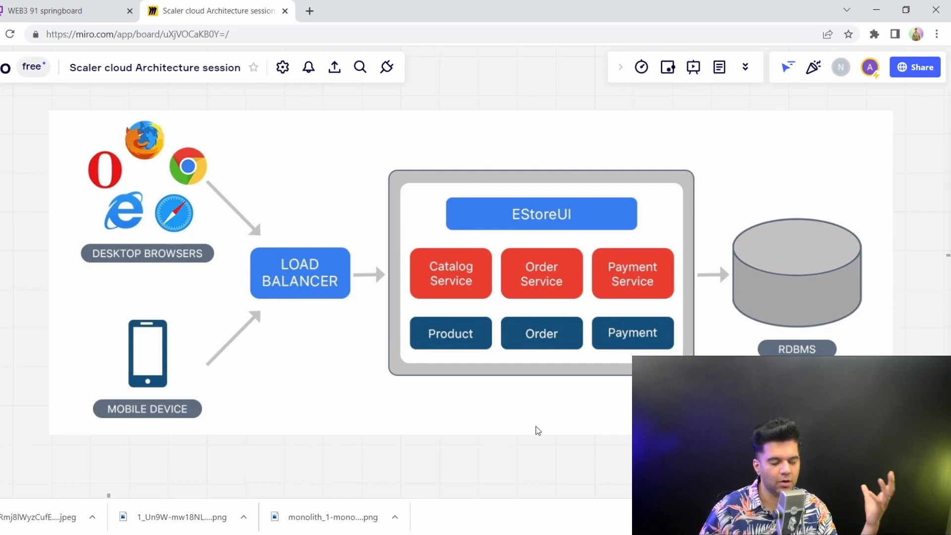
pyautogui.moveTo(404, 345)
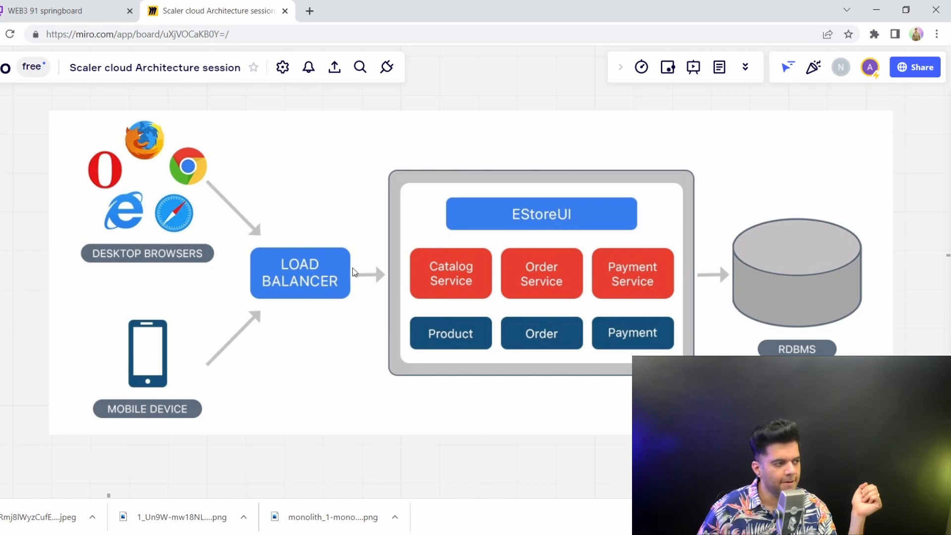
pyautogui.moveTo(433, 206)
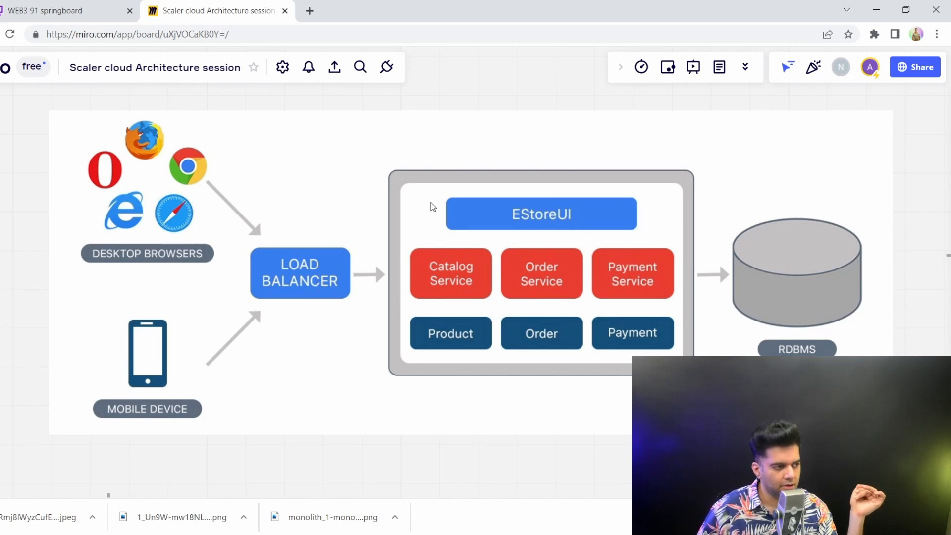
pyautogui.moveTo(540, 314)
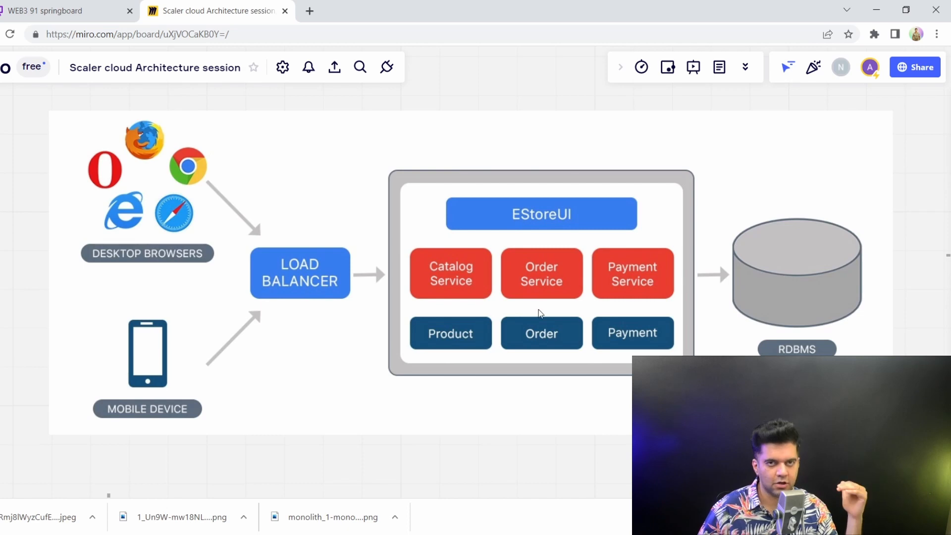
pyautogui.moveTo(586, 290)
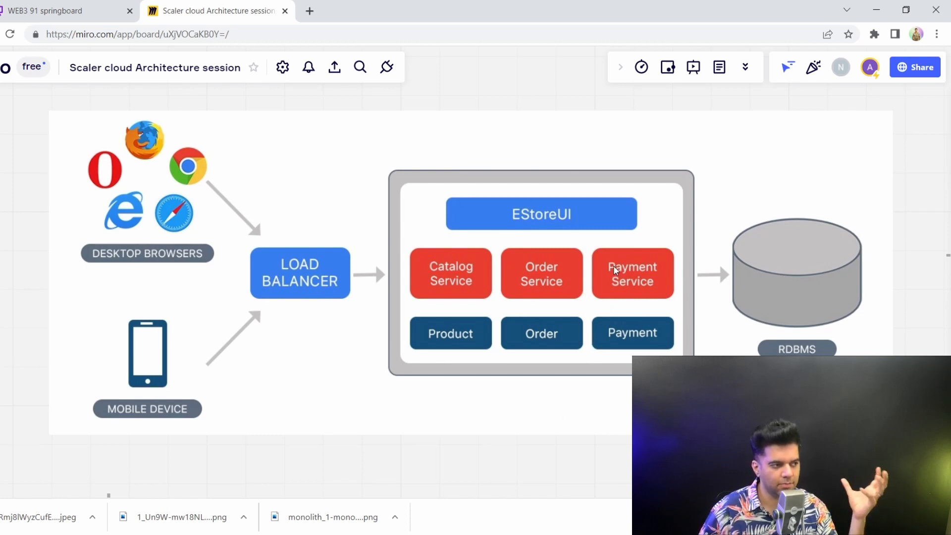
pyautogui.moveTo(624, 348)
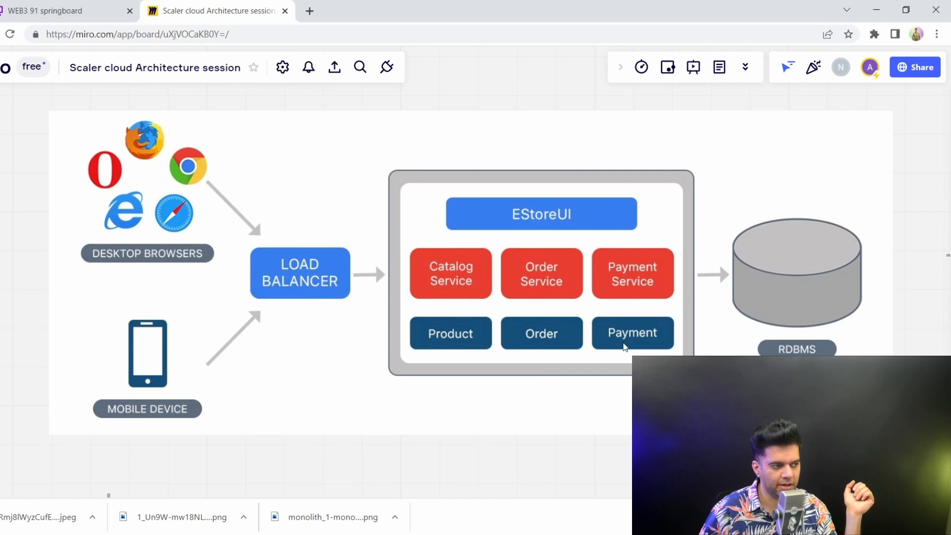
pyautogui.moveTo(827, 273)
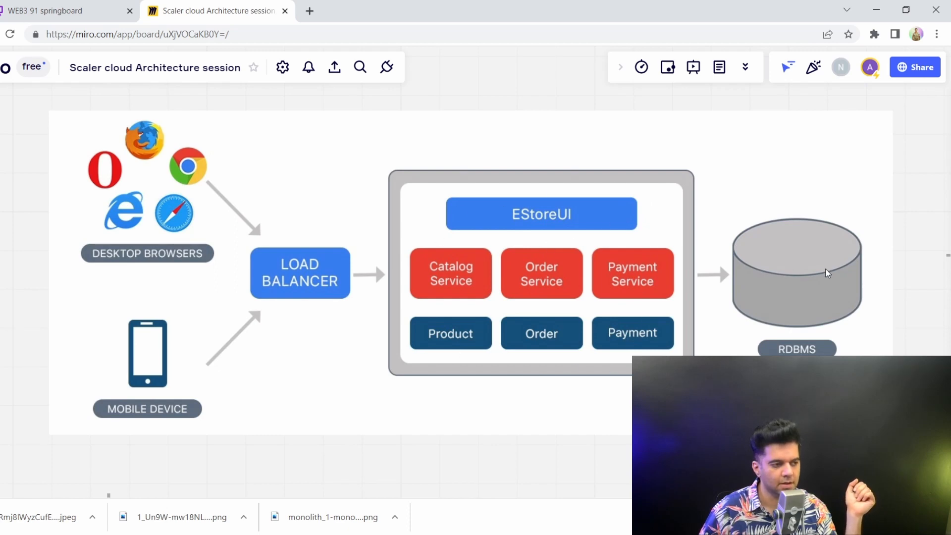
pyautogui.moveTo(243, 311)
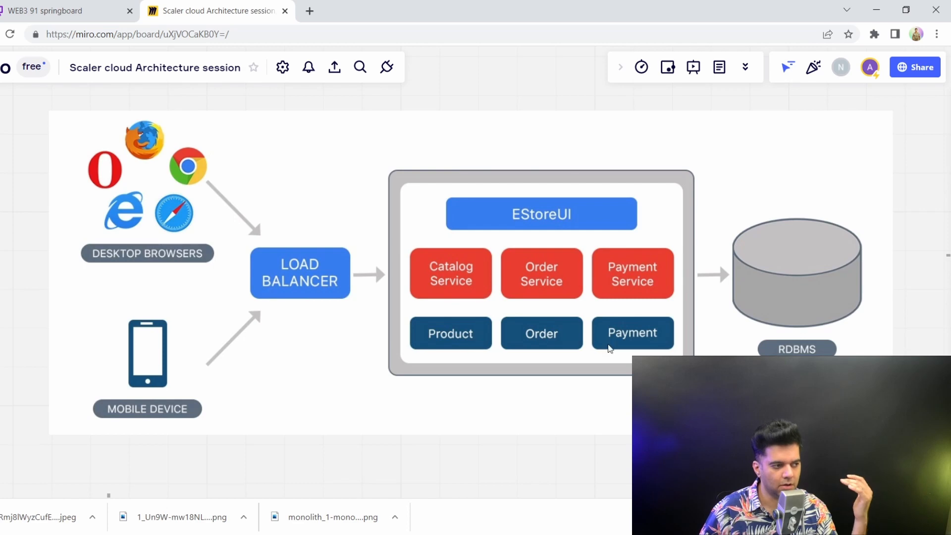
pyautogui.moveTo(626, 349)
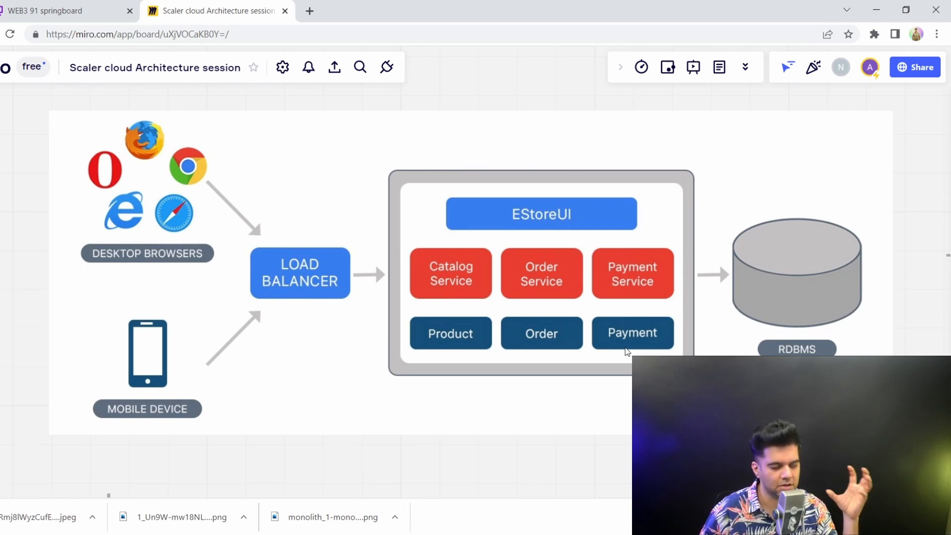
pyautogui.moveTo(807, 339)
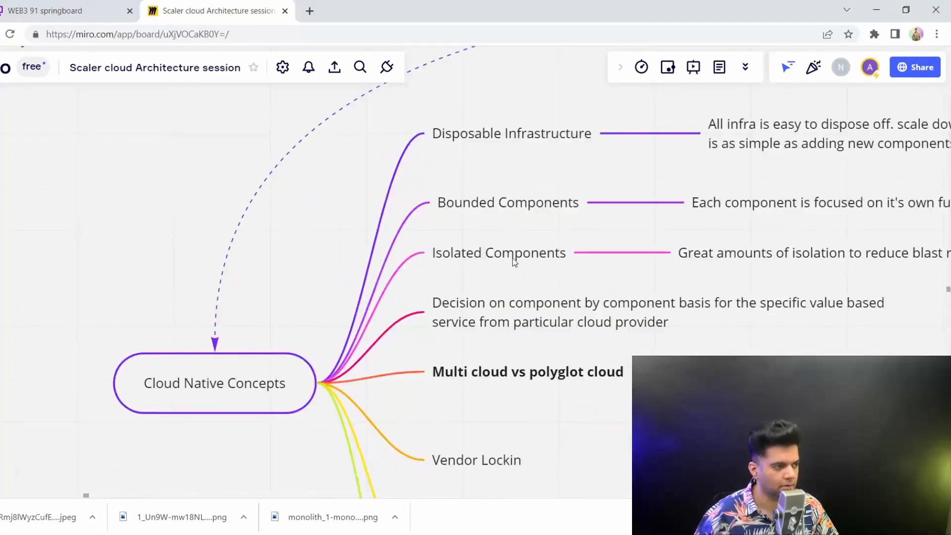
# Select the Bounded Components branch and other nodes of the Cloud Native Concepts mind map
pyautogui.click(508, 202)
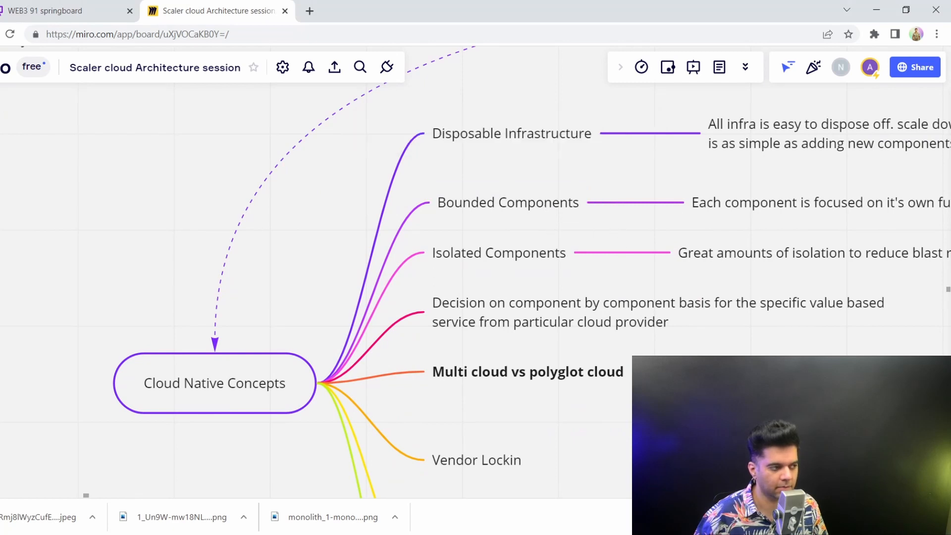
pyautogui.click(507, 202)
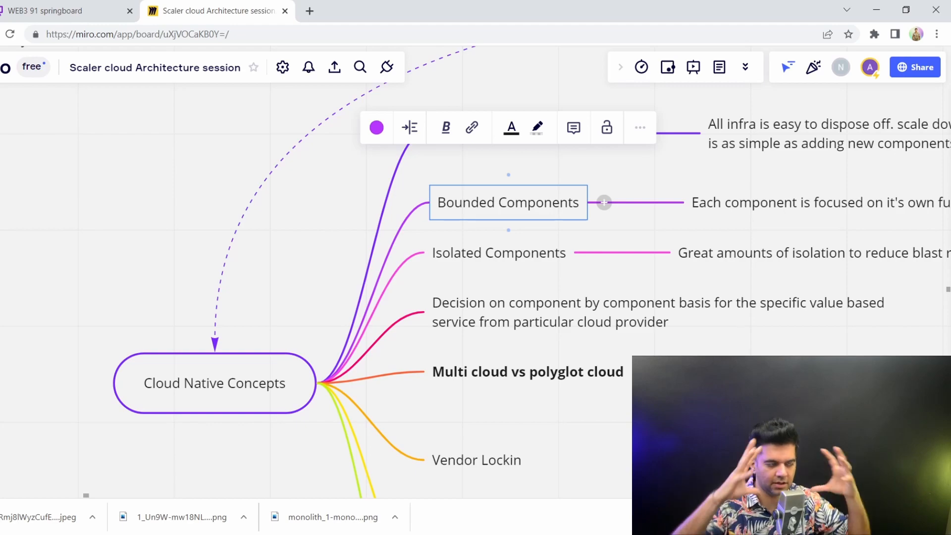
pyautogui.click(499, 253)
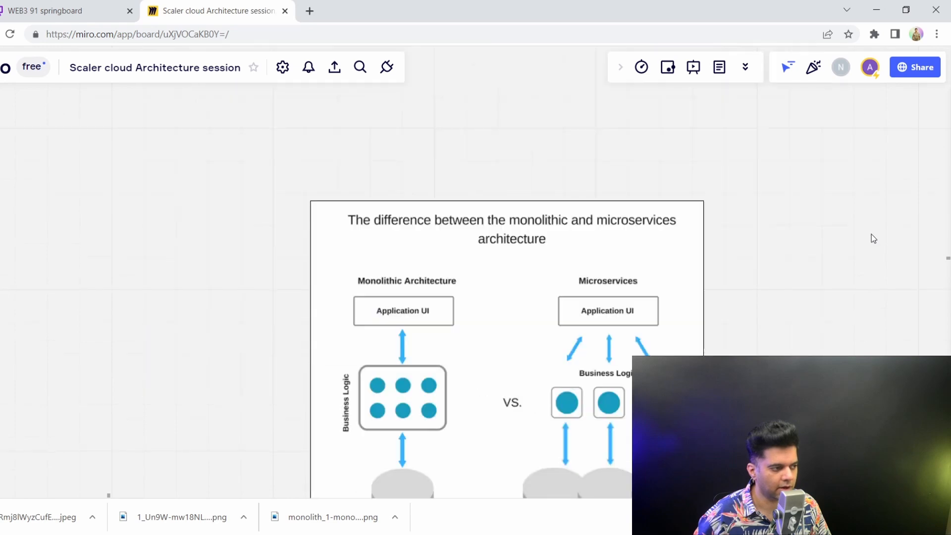
pyautogui.scroll(-3)
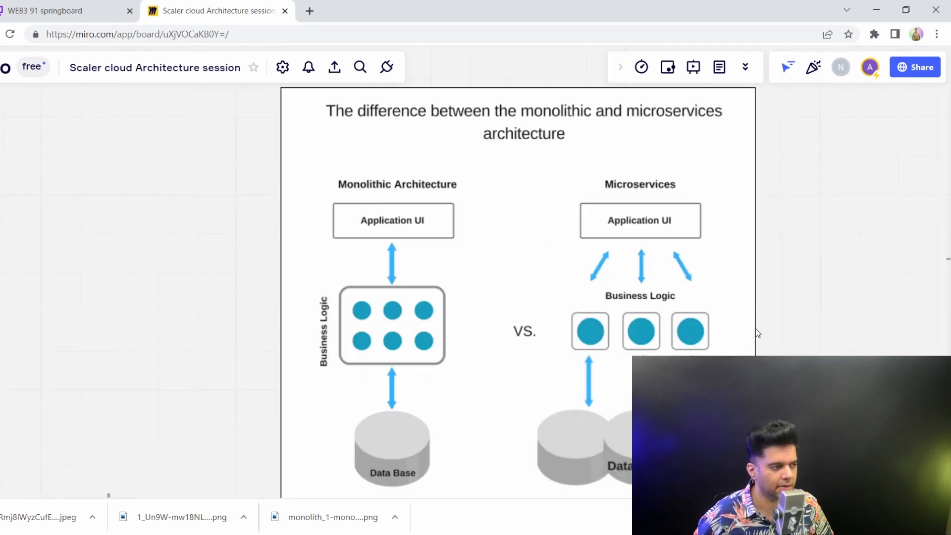
pyautogui.moveTo(435, 293)
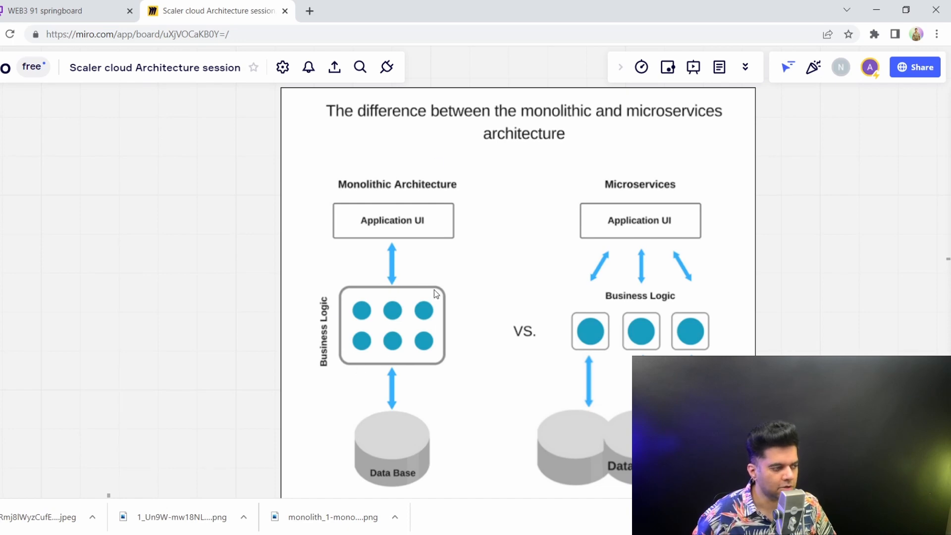
pyautogui.moveTo(351, 310)
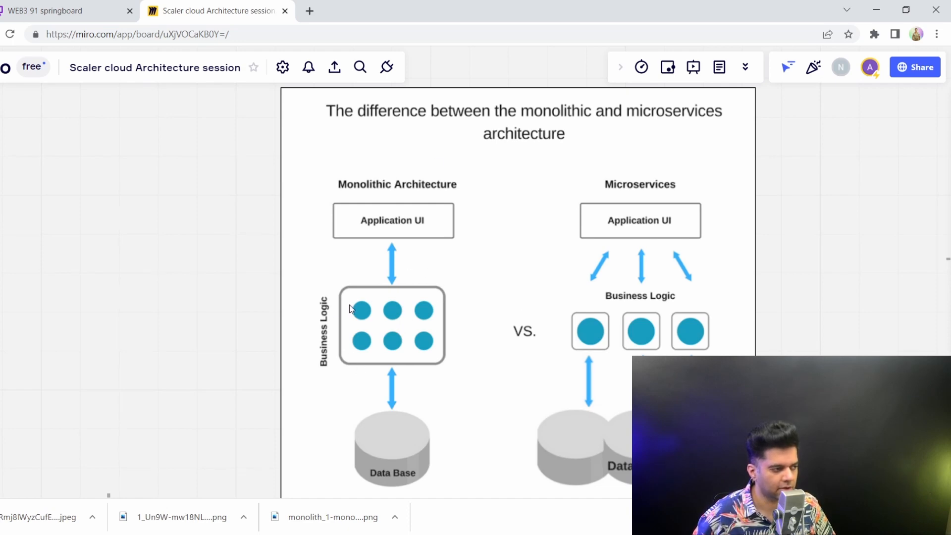
pyautogui.moveTo(400, 369)
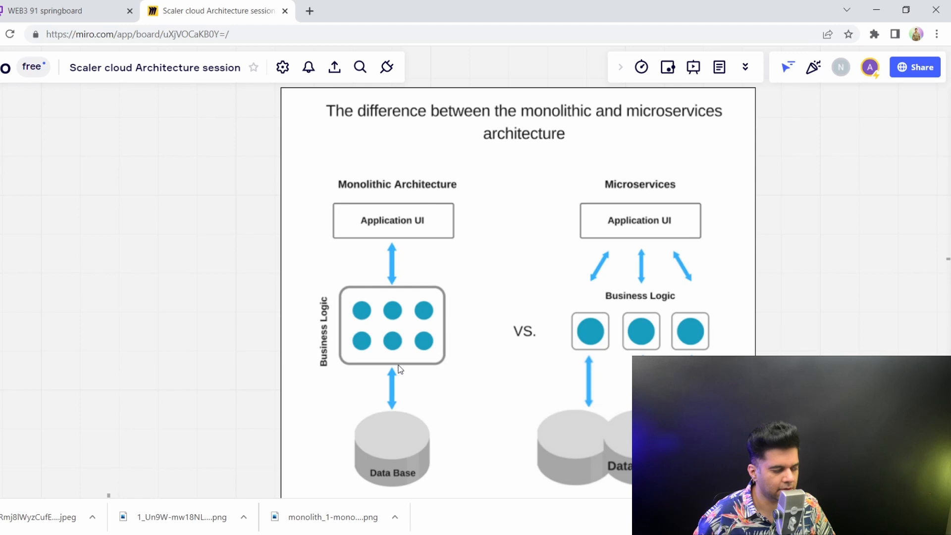
pyautogui.moveTo(615, 192)
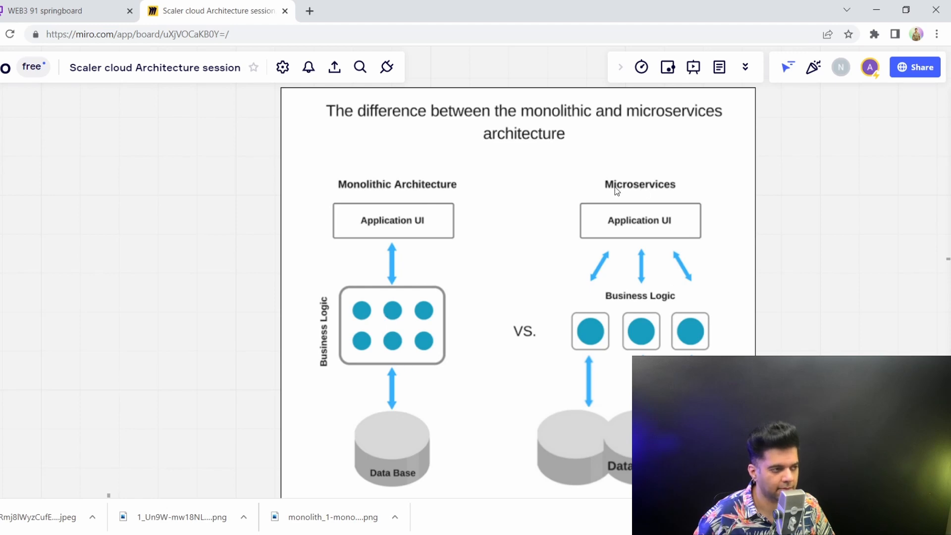
pyautogui.moveTo(645, 207)
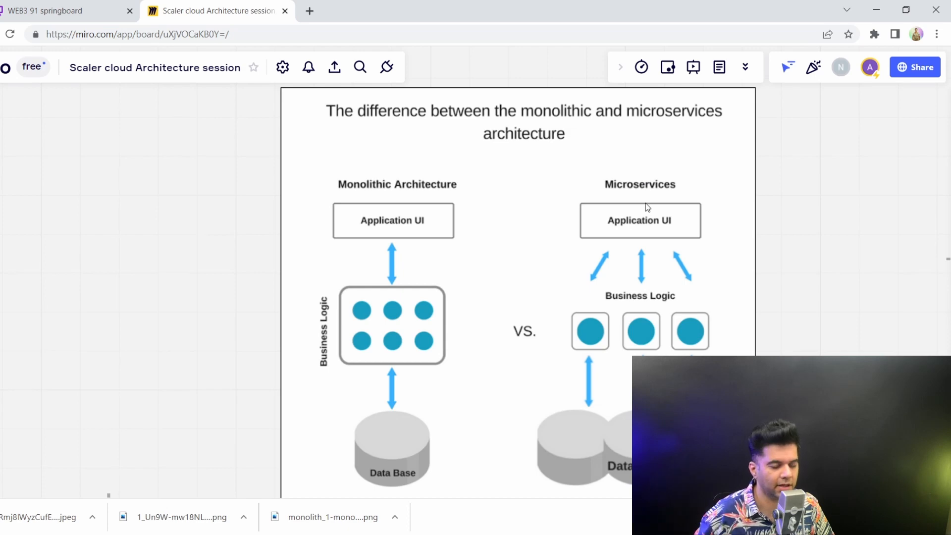
pyautogui.moveTo(571, 283)
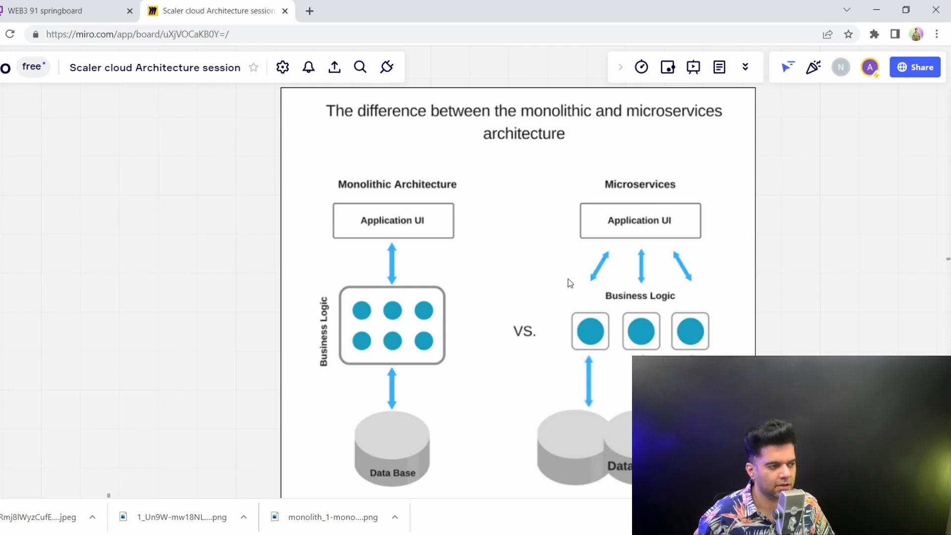
pyautogui.moveTo(586, 291)
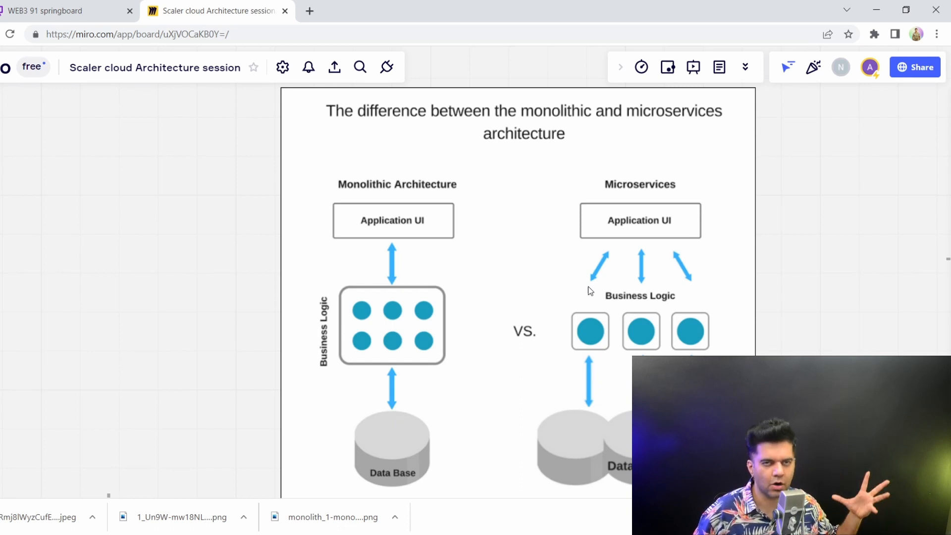
pyautogui.moveTo(497, 302)
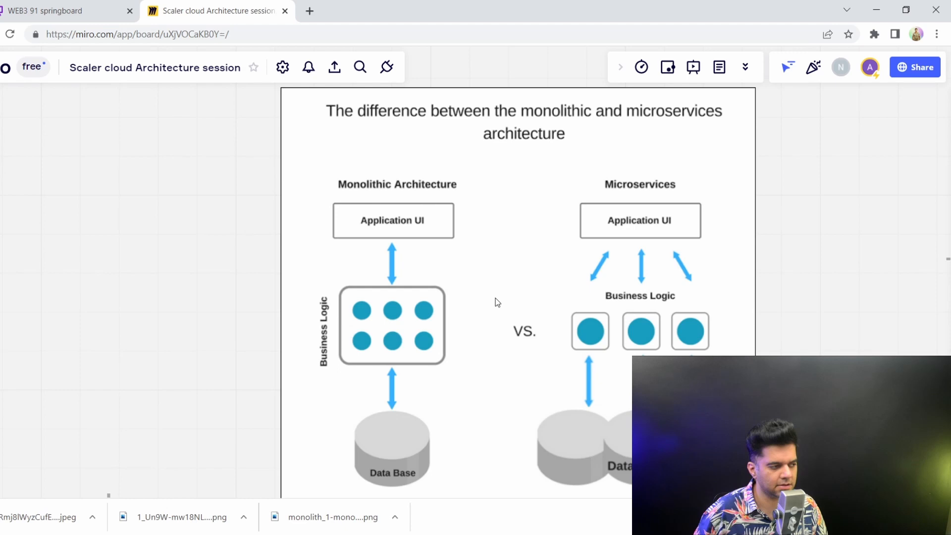
pyautogui.moveTo(632, 306)
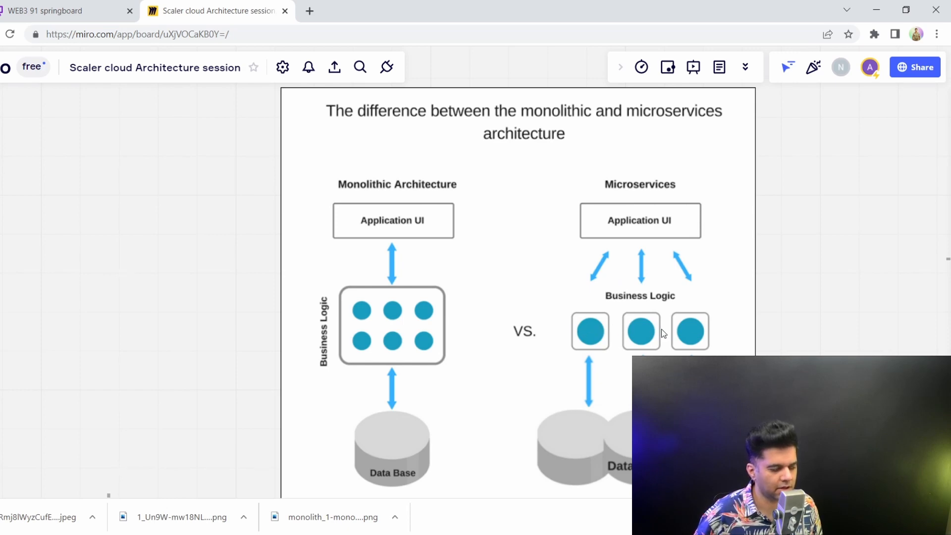
pyautogui.scroll(-3)
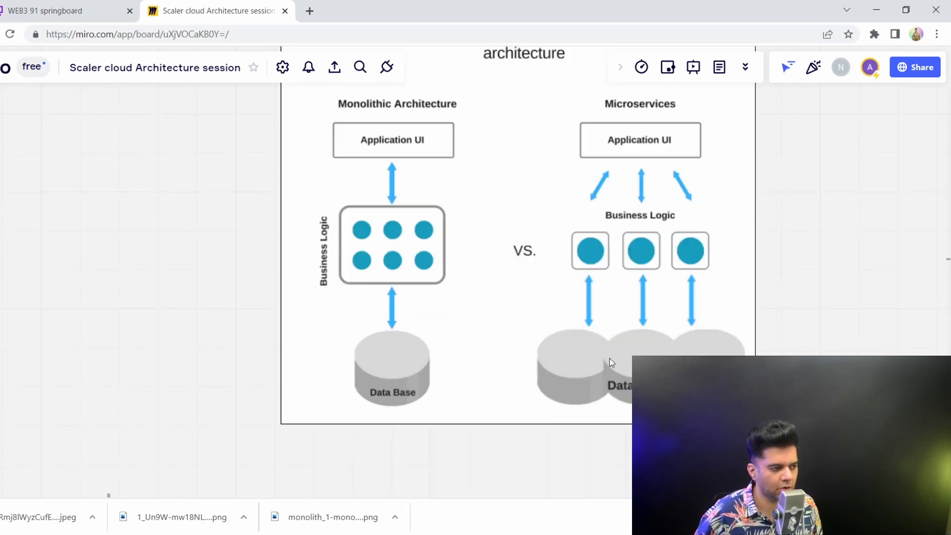
pyautogui.moveTo(623, 313)
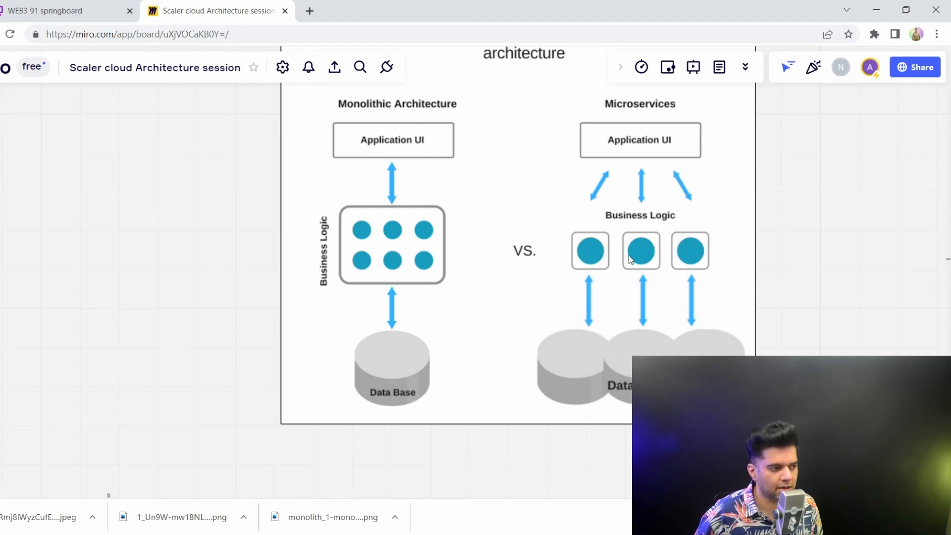
pyautogui.moveTo(638, 296)
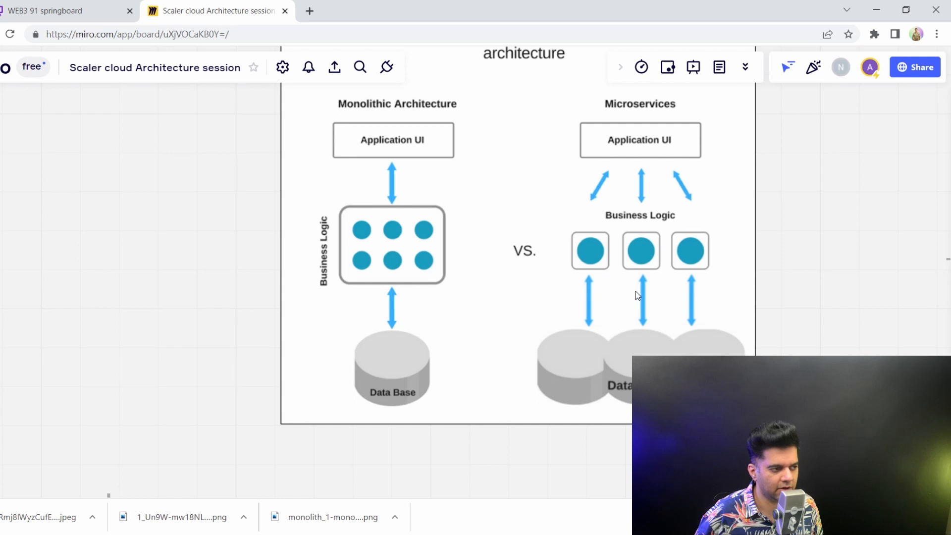
pyautogui.moveTo(609, 277)
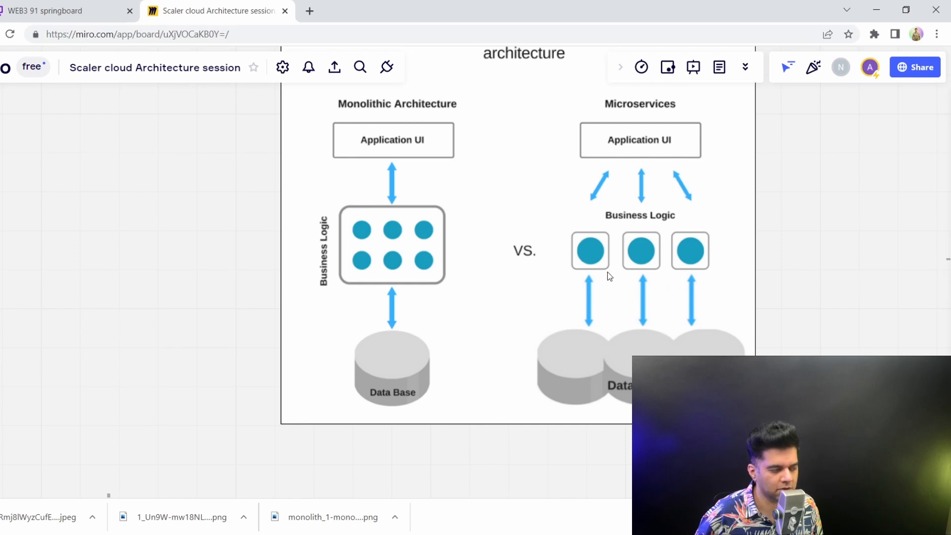
pyautogui.moveTo(620, 325)
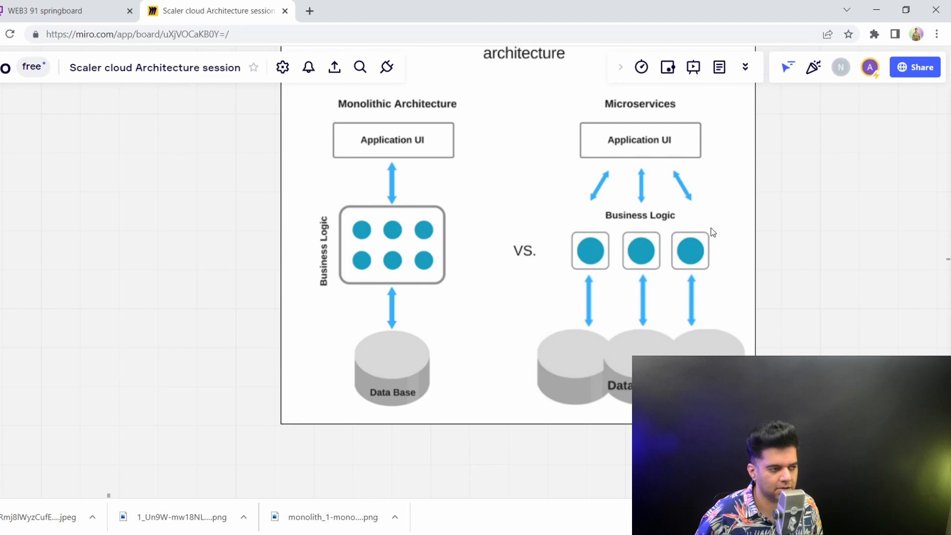
pyautogui.moveTo(681, 226)
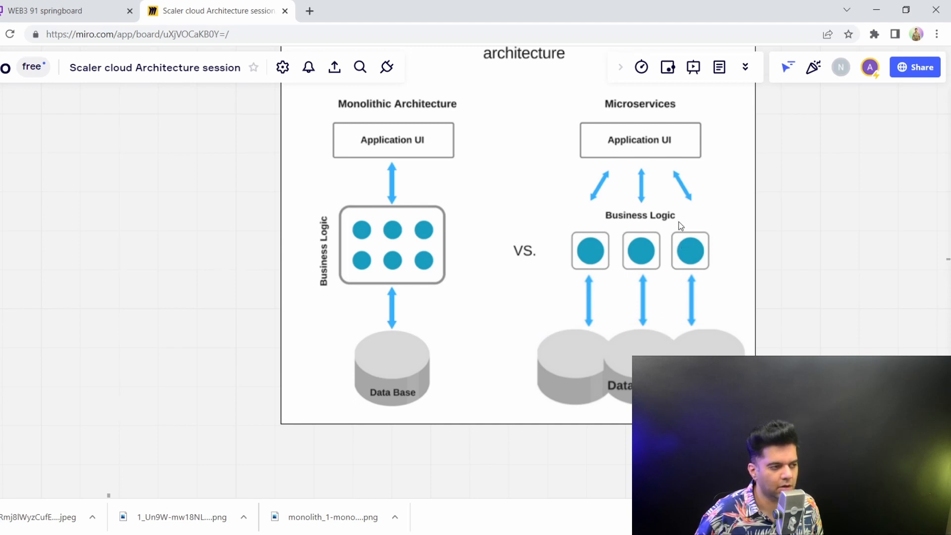
pyautogui.moveTo(605, 257)
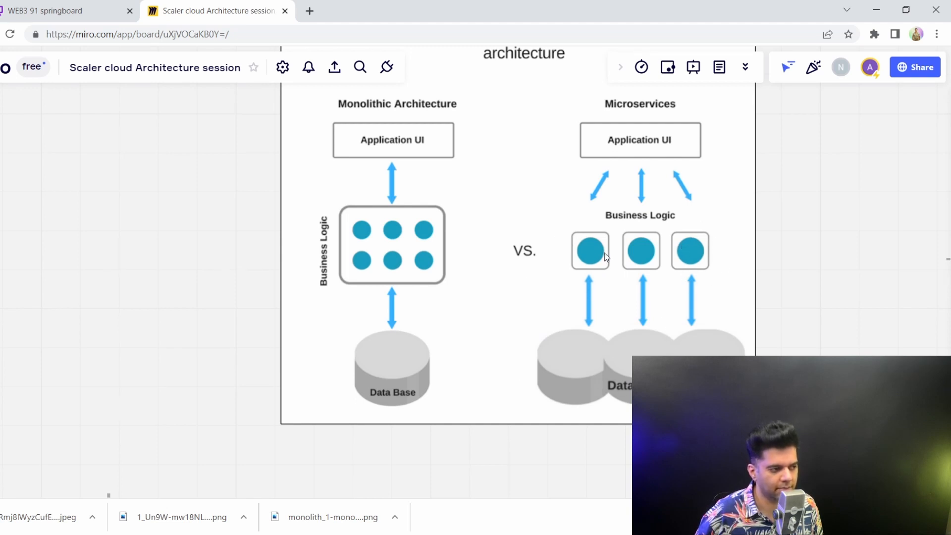
pyautogui.moveTo(800, 342)
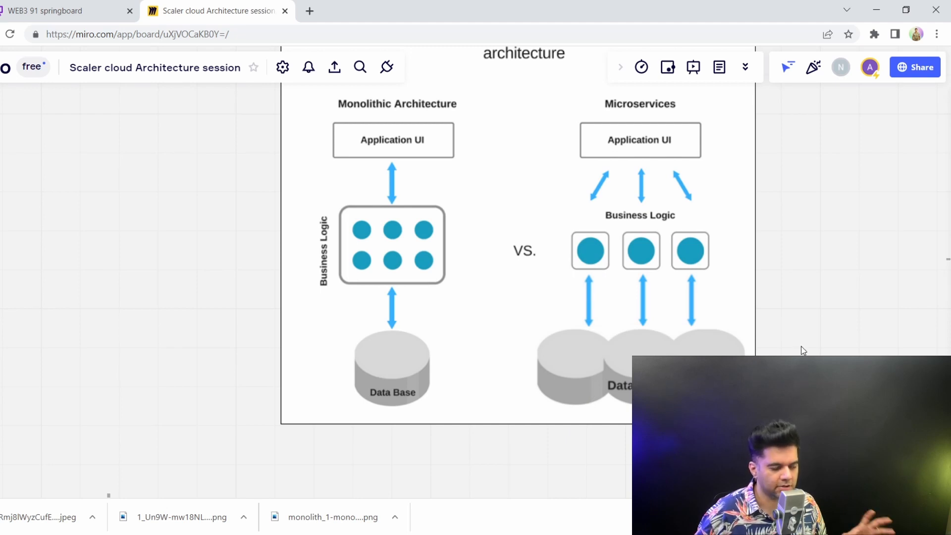
pyautogui.moveTo(844, 320)
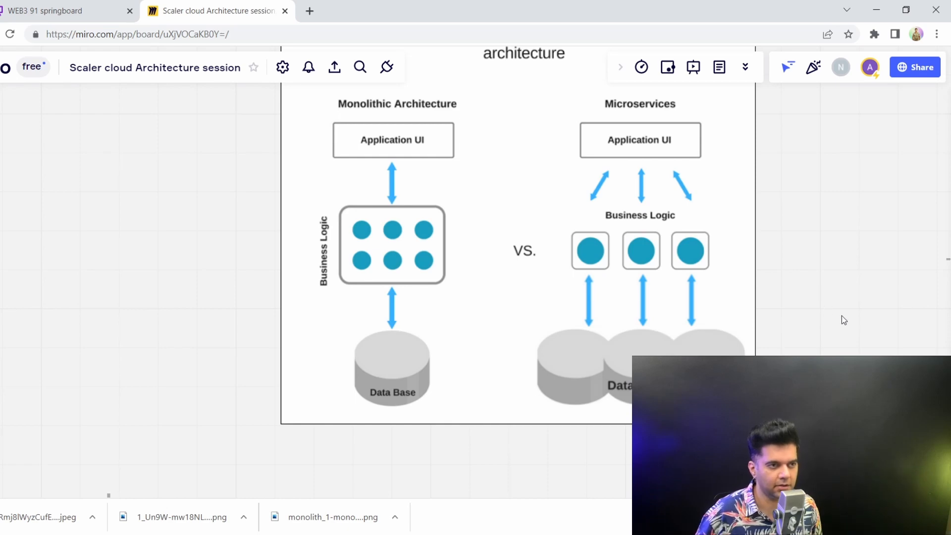
pyautogui.scroll(-3)
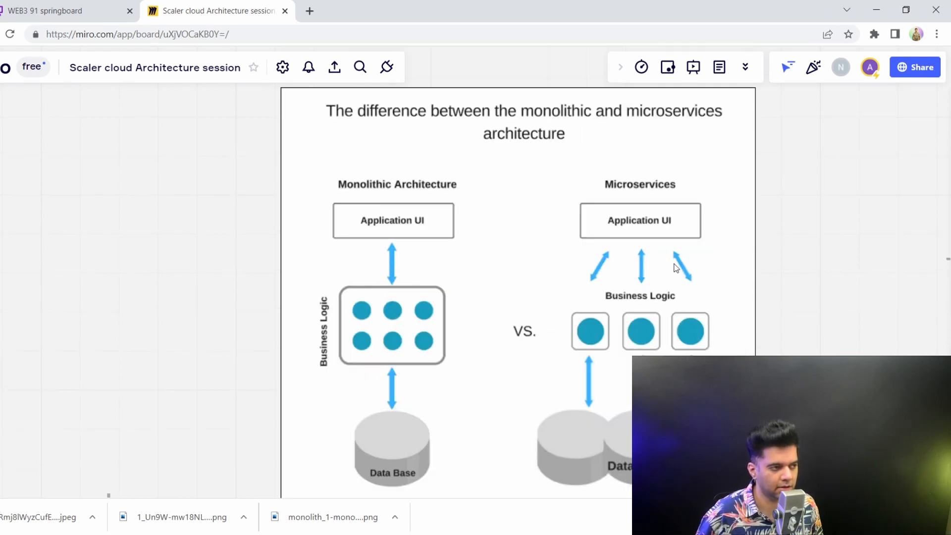
pyautogui.moveTo(388, 327)
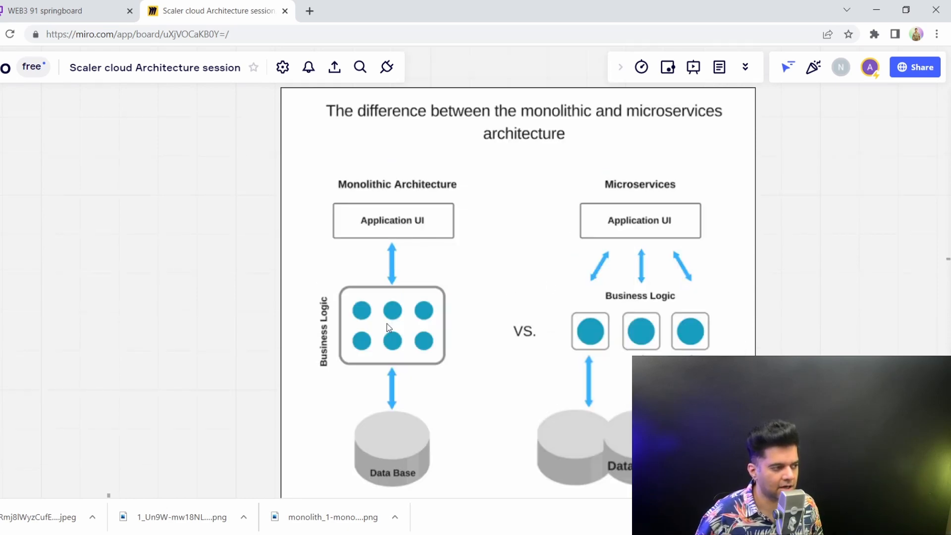
pyautogui.moveTo(607, 293)
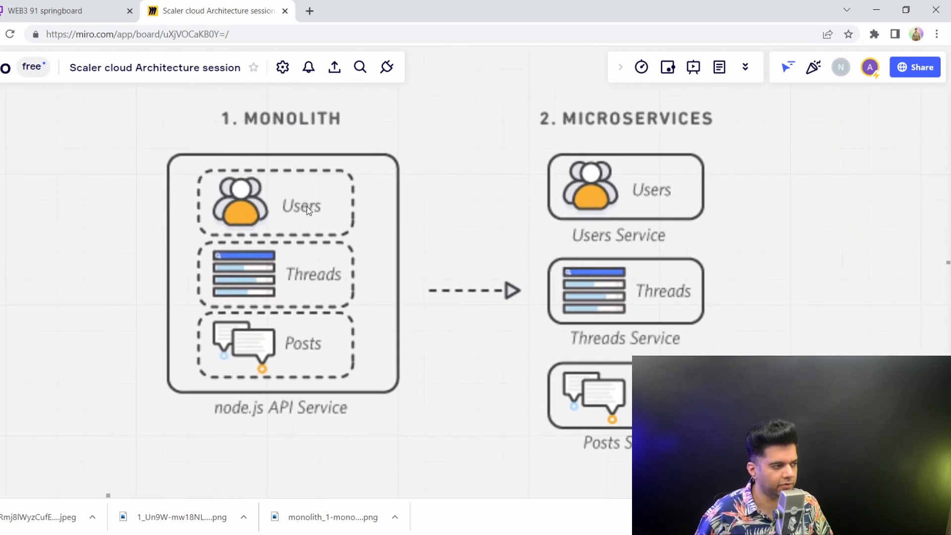
pyautogui.moveTo(324, 344)
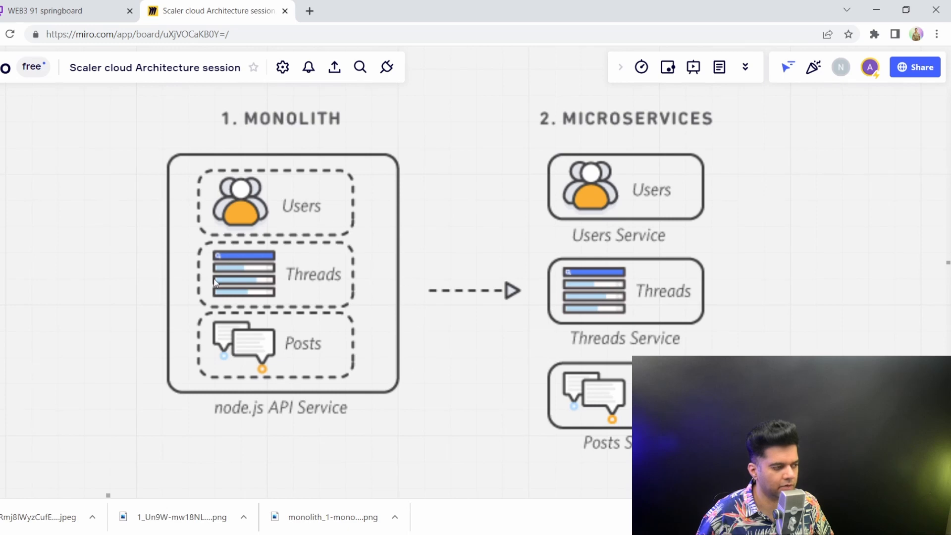
pyautogui.moveTo(354, 237)
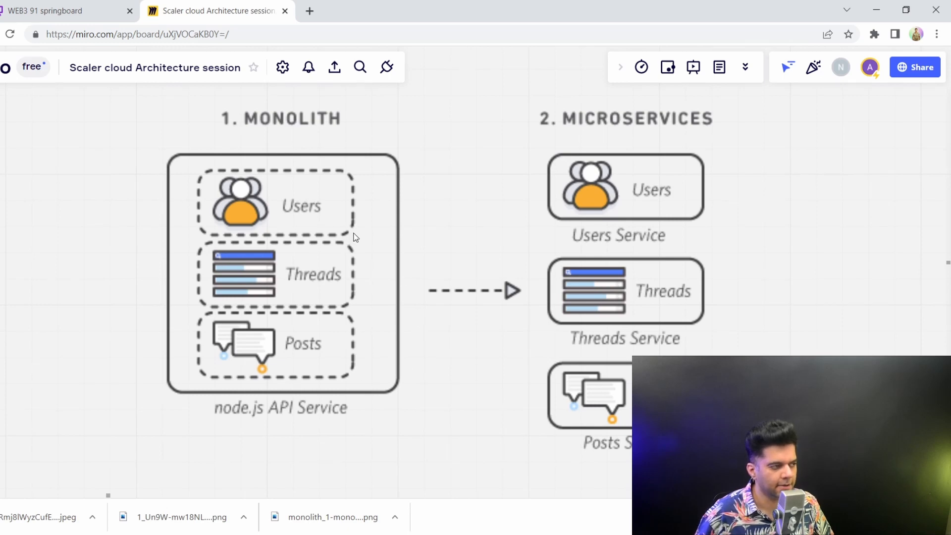
pyautogui.moveTo(623, 184)
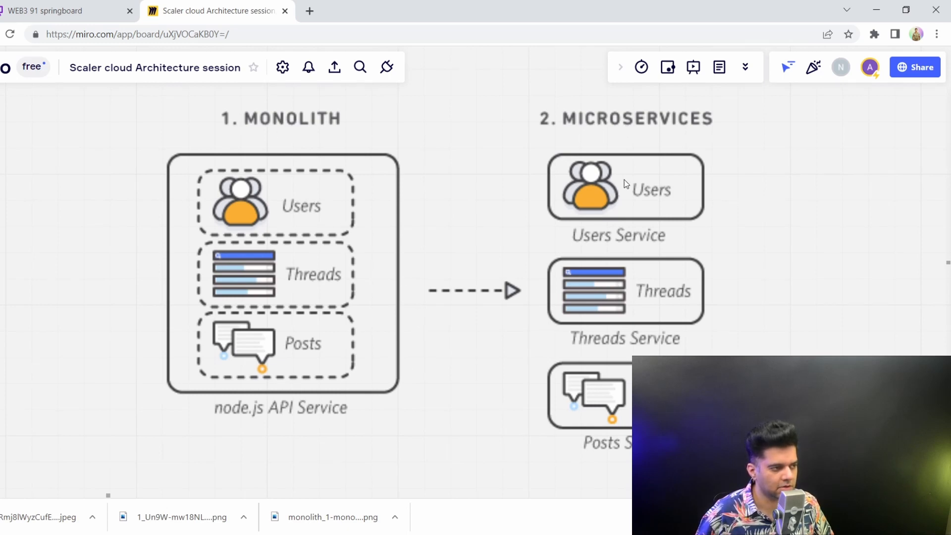
pyautogui.moveTo(303, 213)
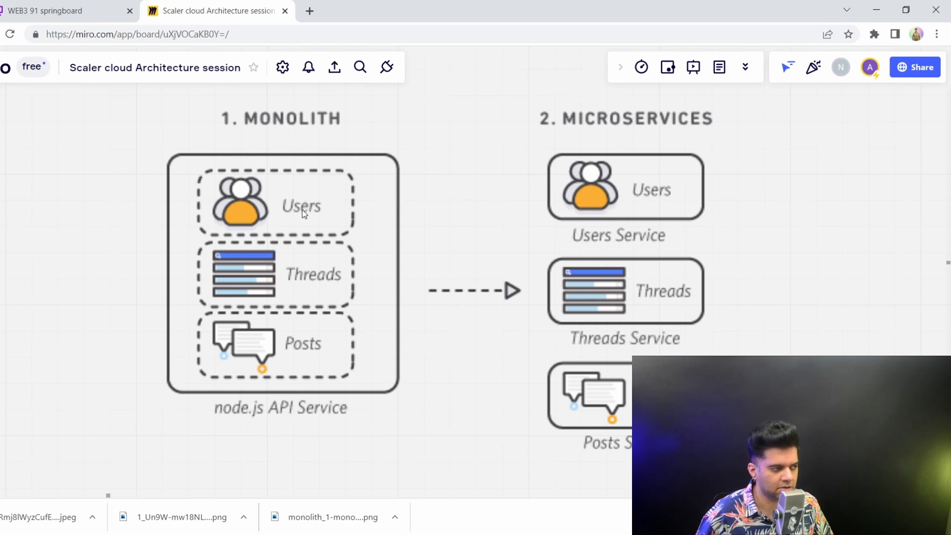
pyautogui.moveTo(623, 169)
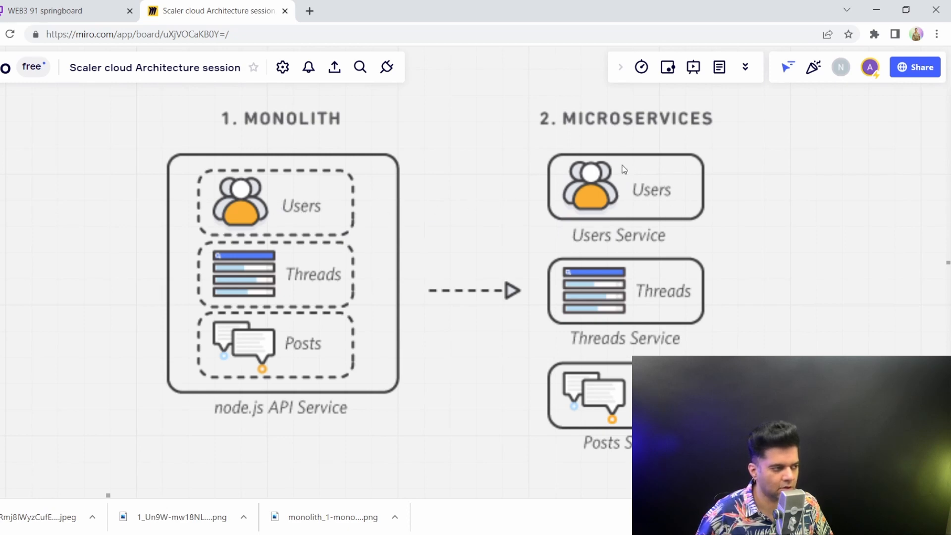
pyautogui.moveTo(705, 227)
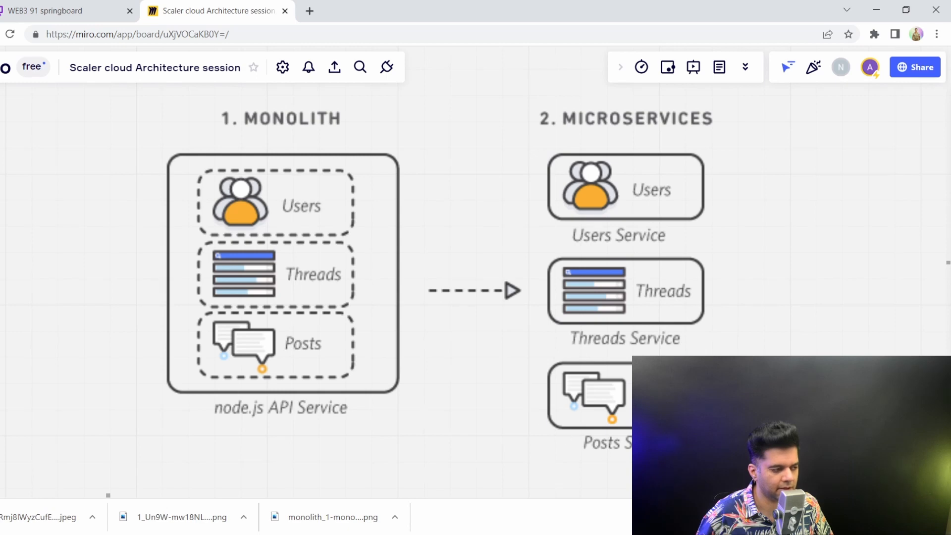
pyautogui.moveTo(601, 106)
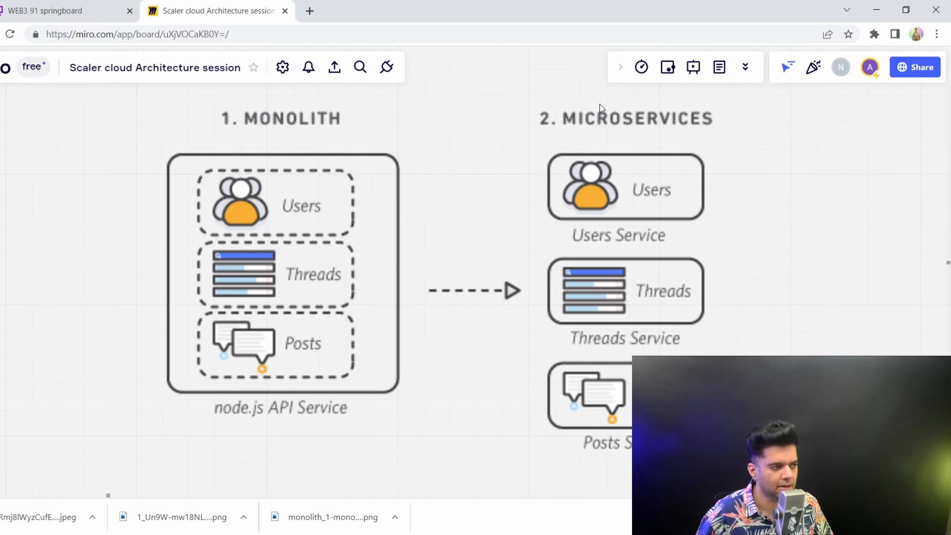
pyautogui.moveTo(805, 183)
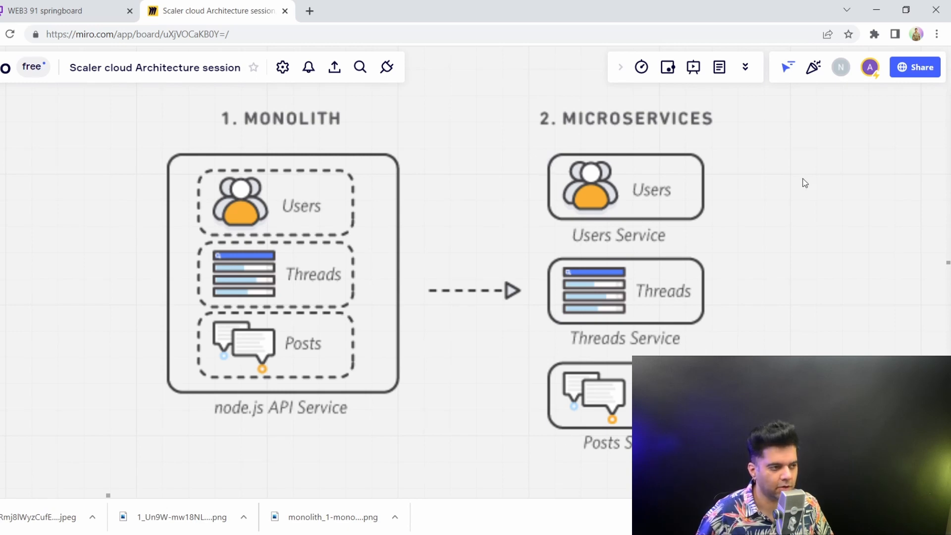
pyautogui.moveTo(644, 219)
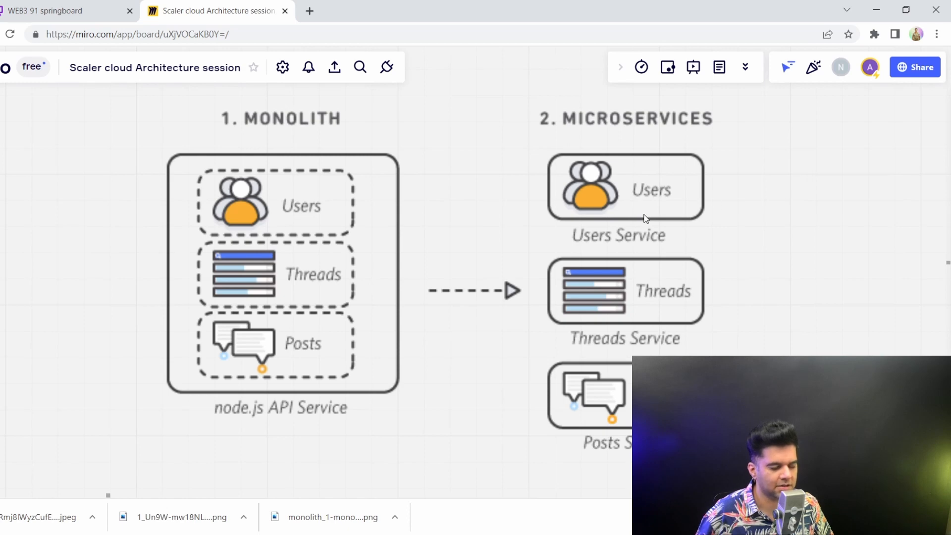
pyautogui.moveTo(698, 195)
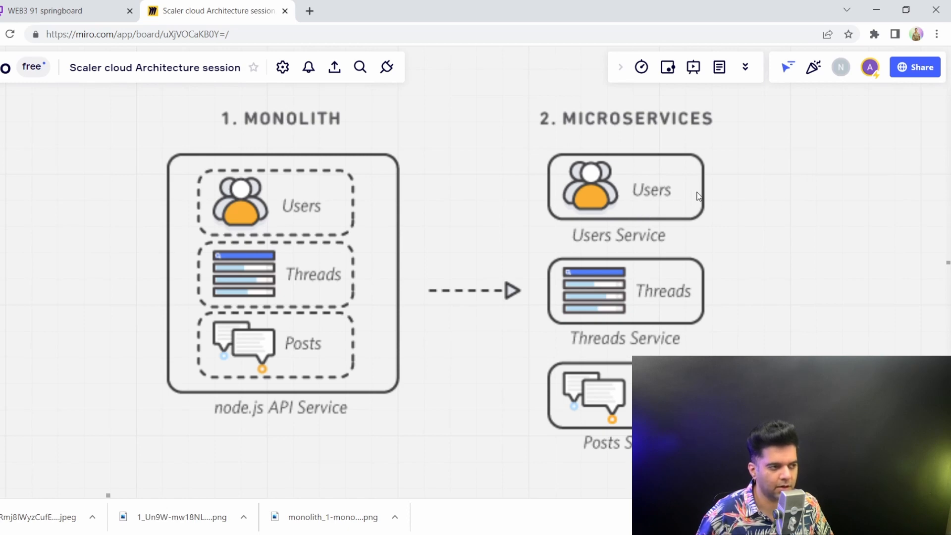
pyautogui.moveTo(833, 166)
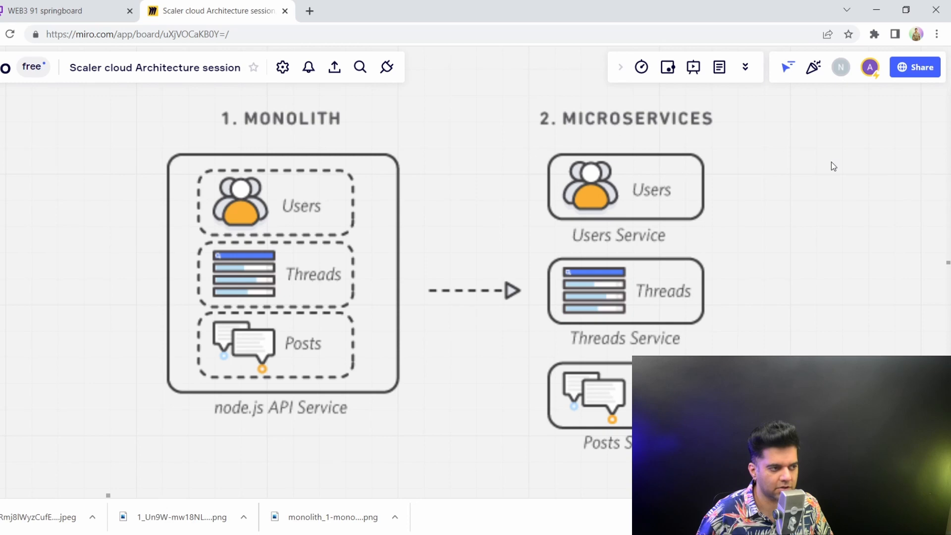
pyautogui.moveTo(853, 183)
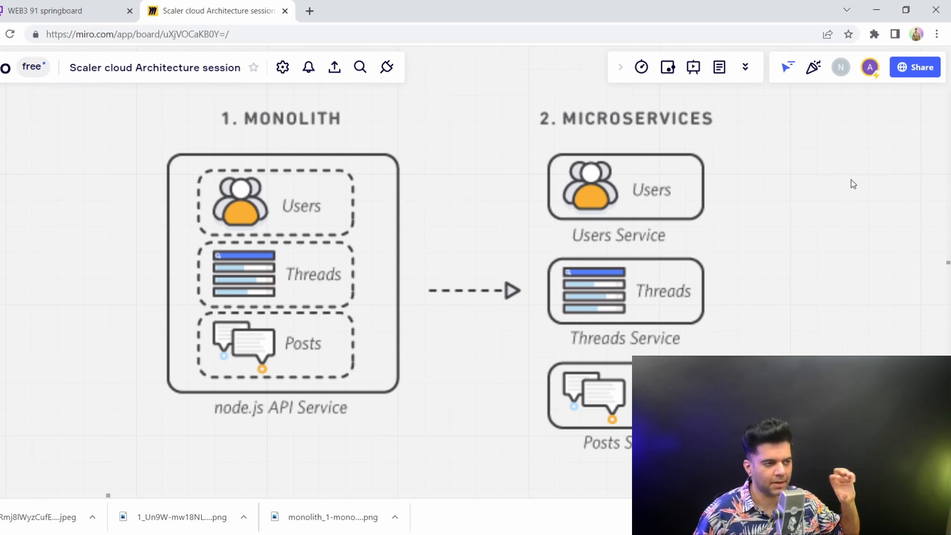
pyautogui.moveTo(695, 190)
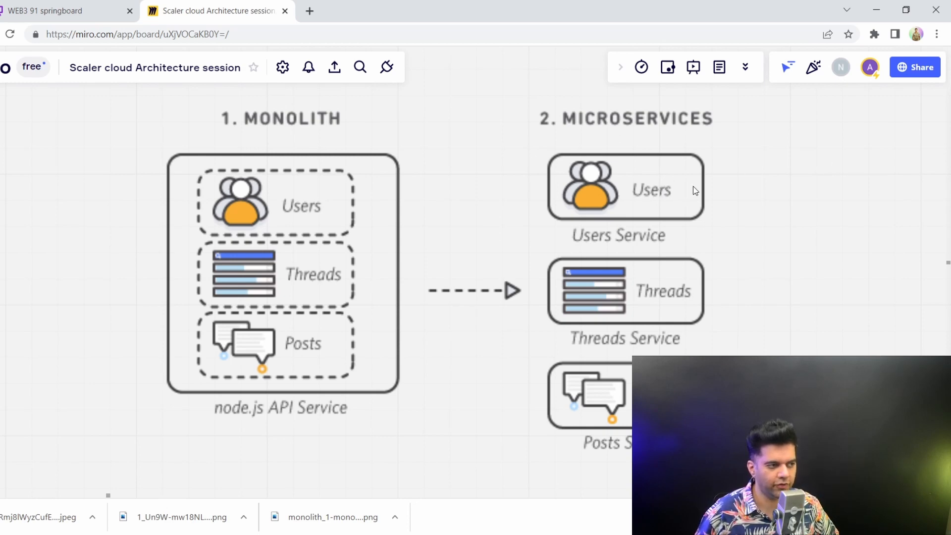
pyautogui.moveTo(665, 192)
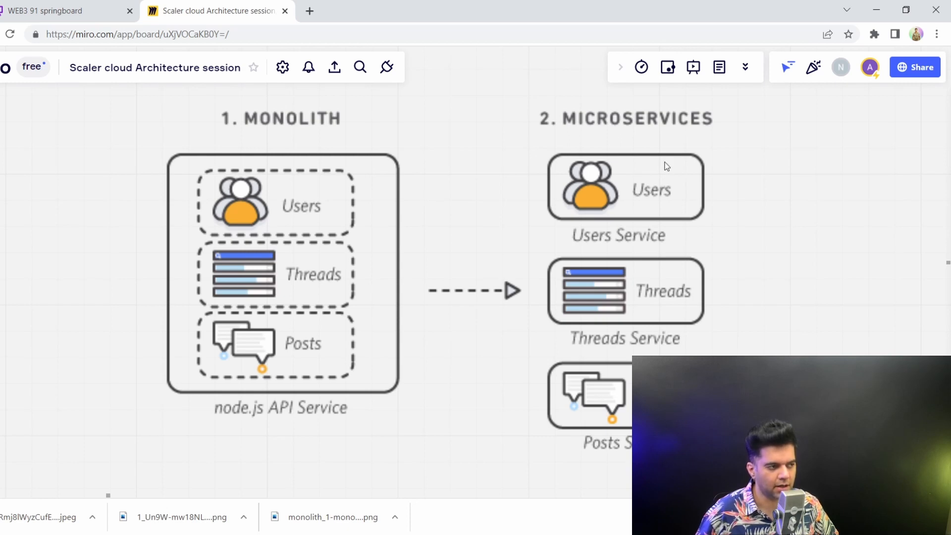
pyautogui.moveTo(738, 169)
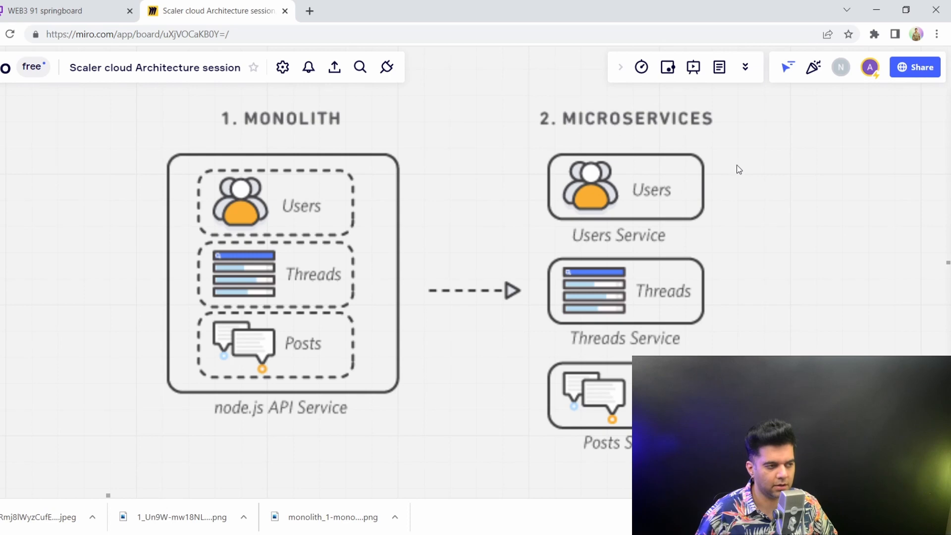
pyautogui.moveTo(654, 186)
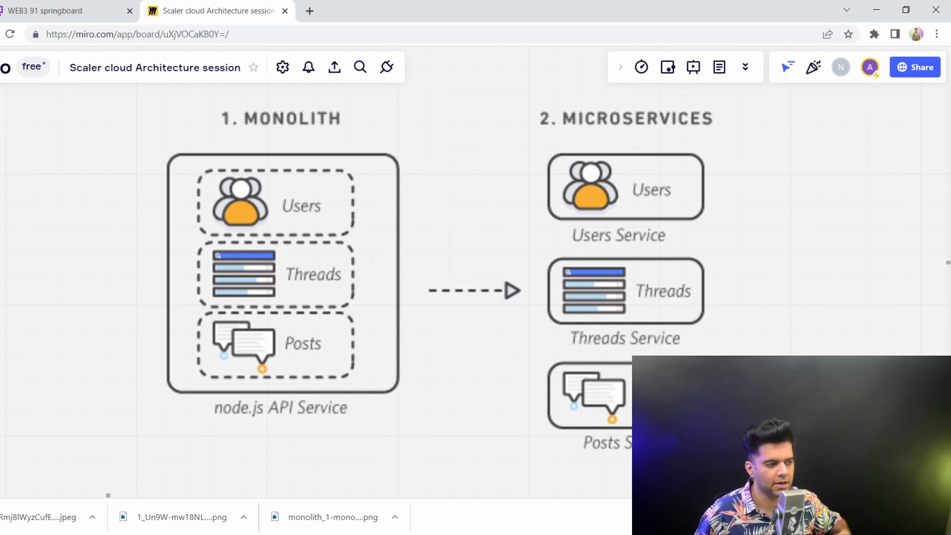
pyautogui.moveTo(649, 185)
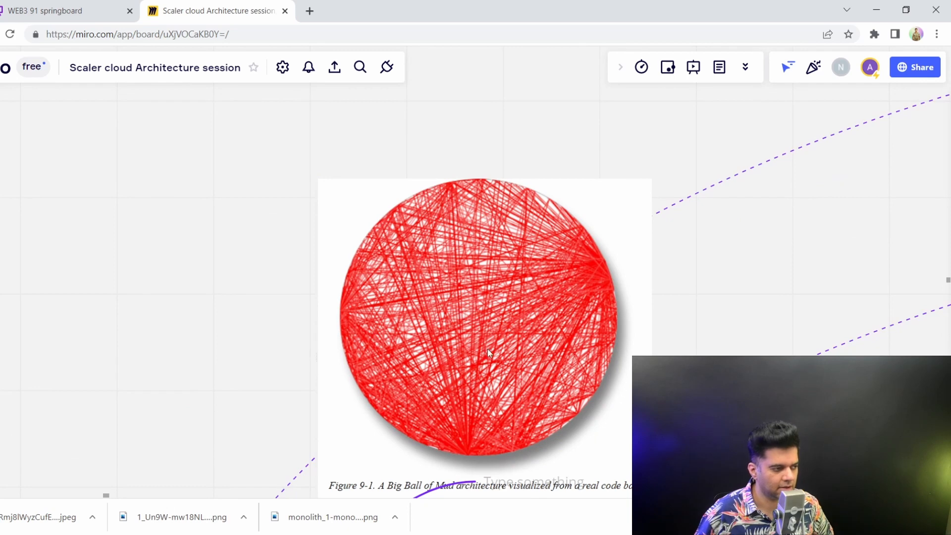
pyautogui.moveTo(449, 316)
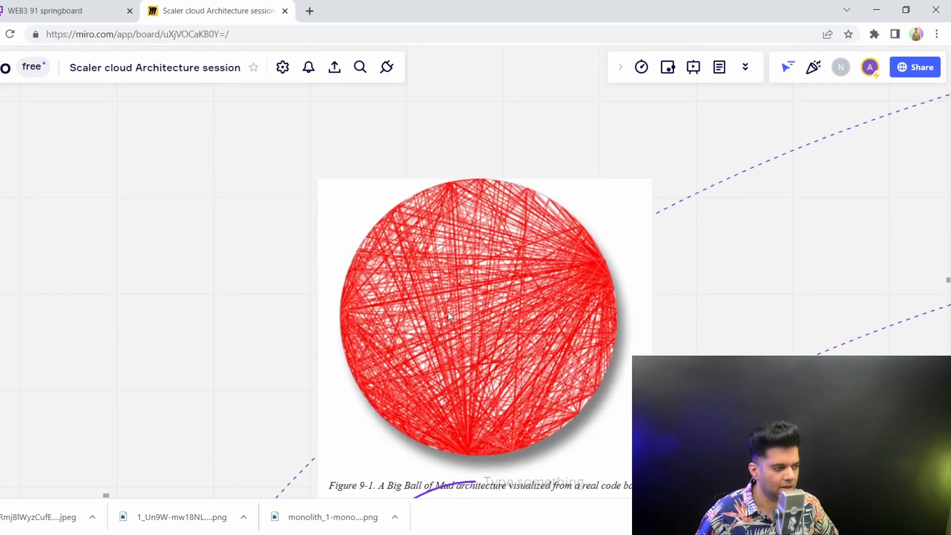
# Scroll to the Big Ball of Mud image and its Unitary Architecture note
pyautogui.scroll(-3)
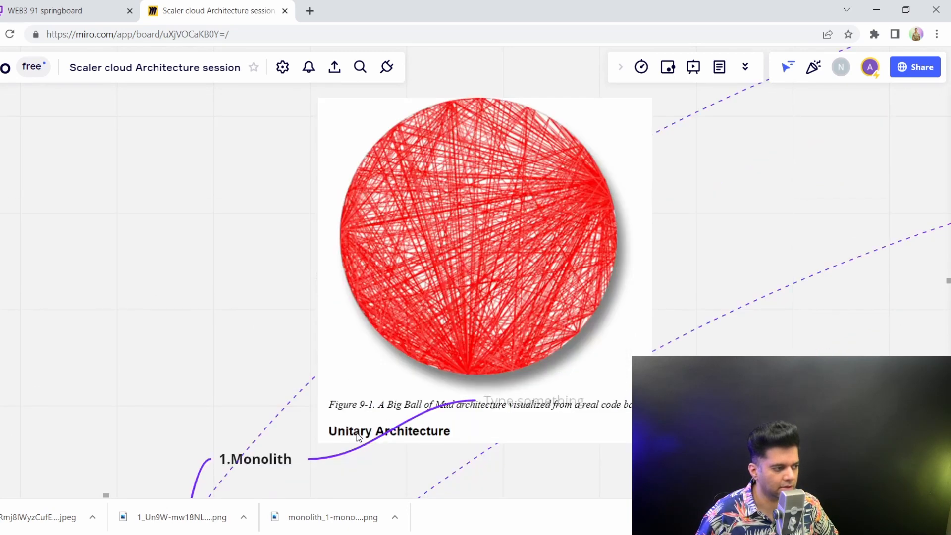
pyautogui.moveTo(523, 248)
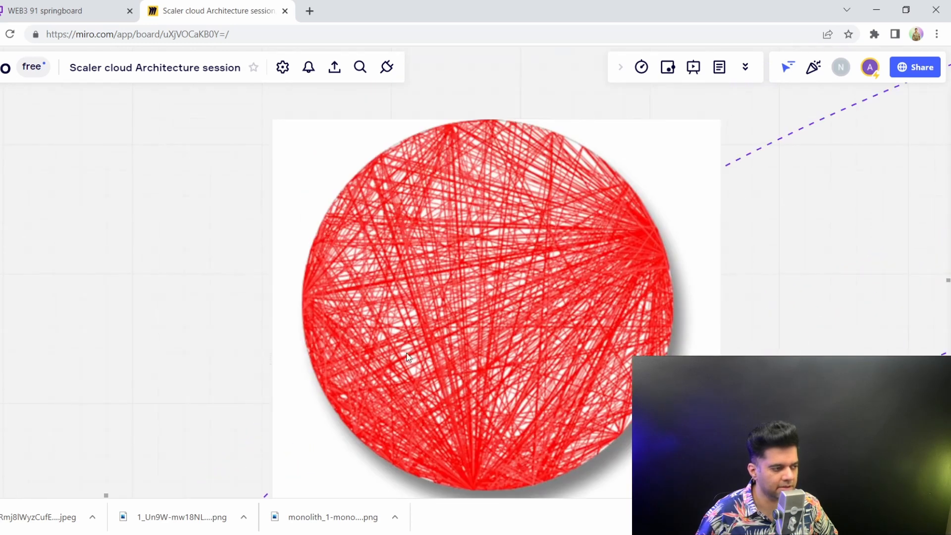
pyautogui.moveTo(381, 264)
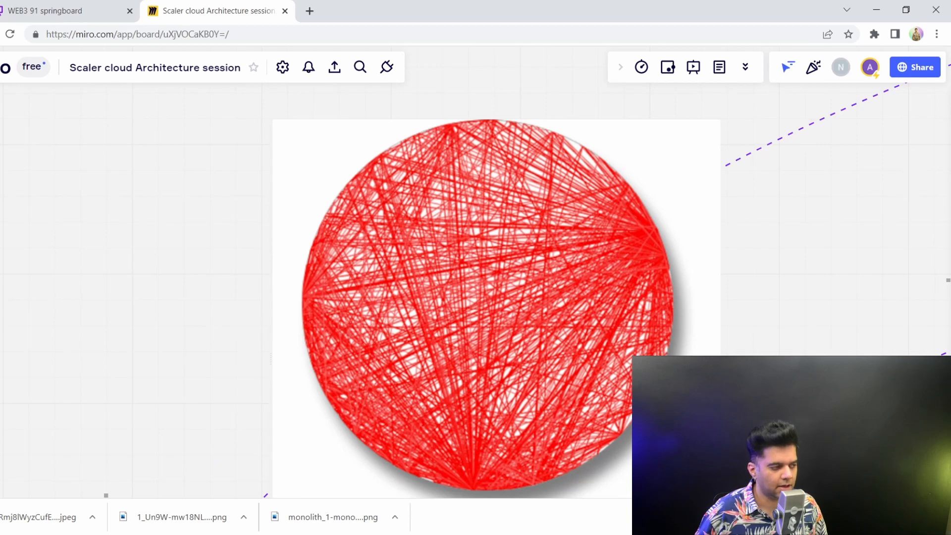
# Scroll through the patterns mind map, showing 1.Monolith through 5.Microkernel below Big Ball of Mud
pyautogui.scroll(-3)
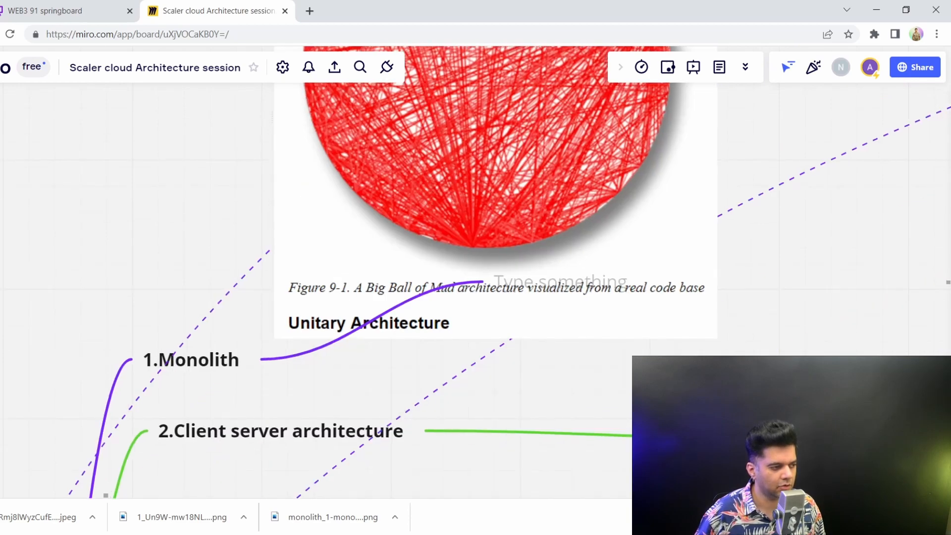
pyautogui.scroll(-3)
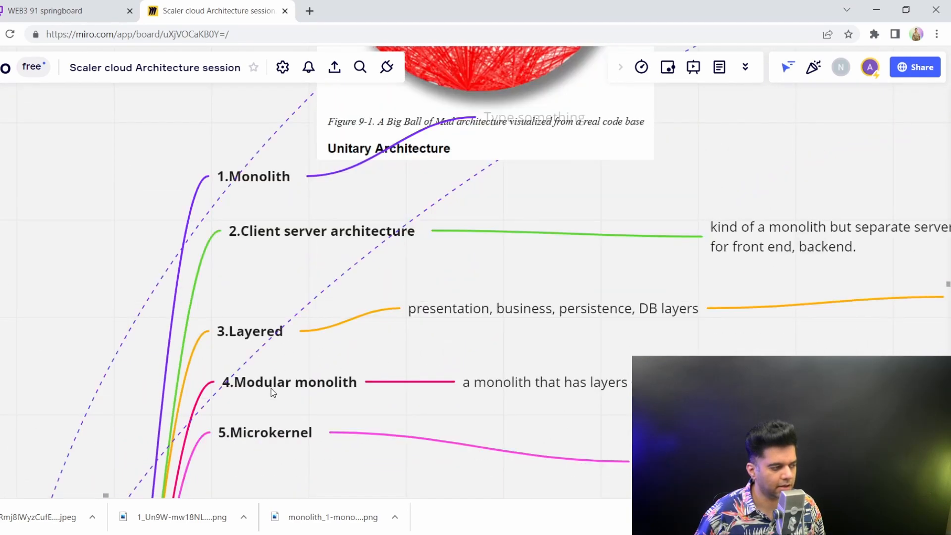
pyautogui.scroll(-3)
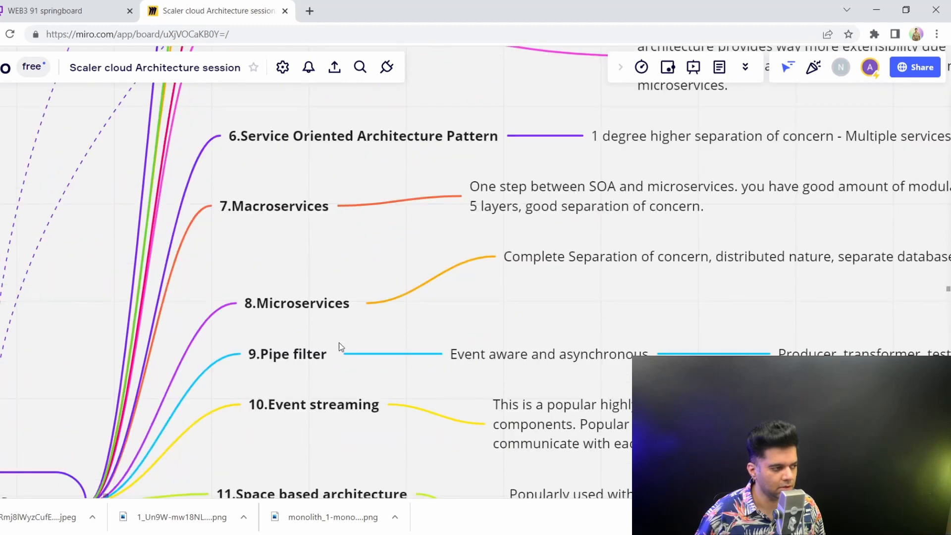
pyautogui.scroll(-3)
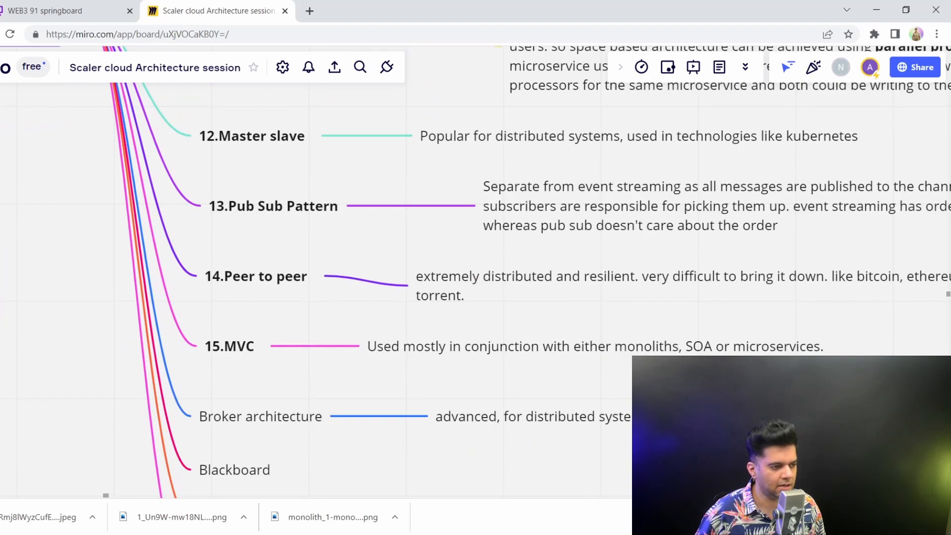
pyautogui.scroll(-3)
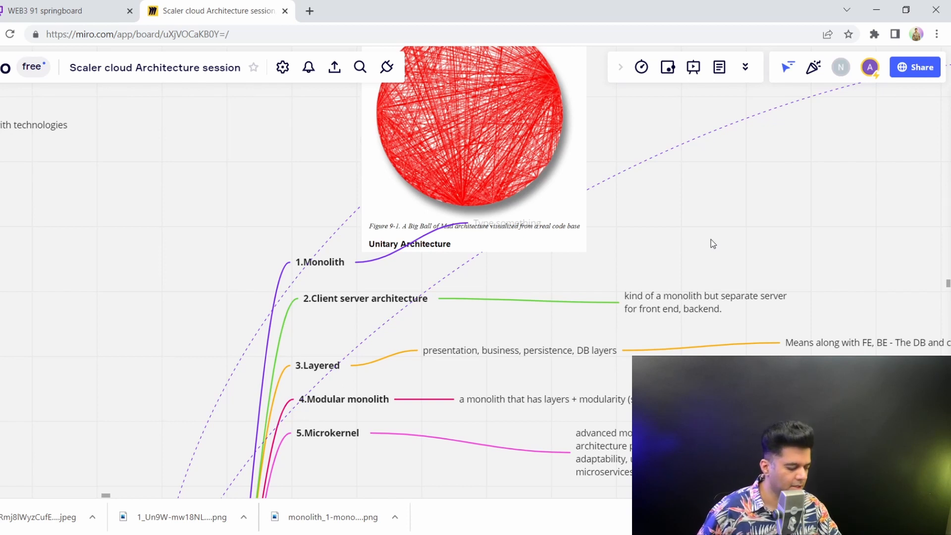
pyautogui.moveTo(731, 221)
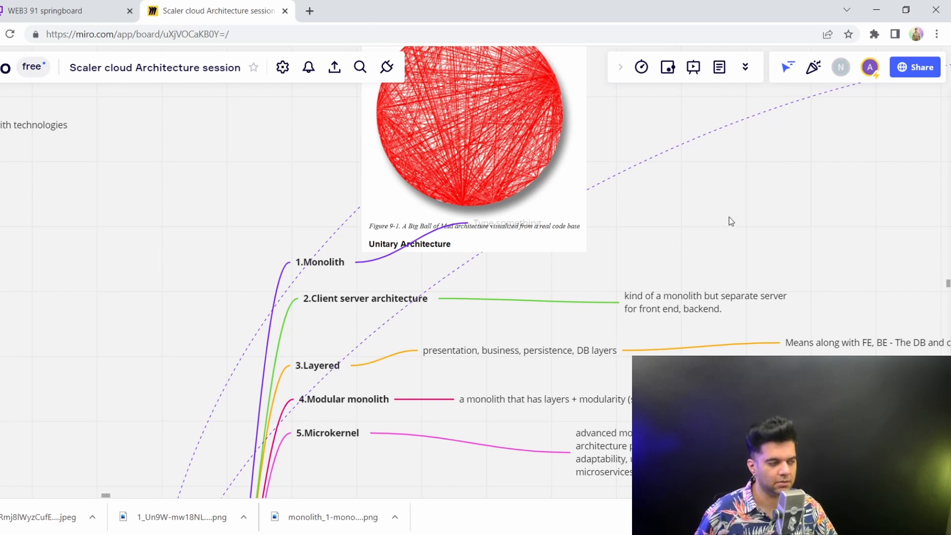